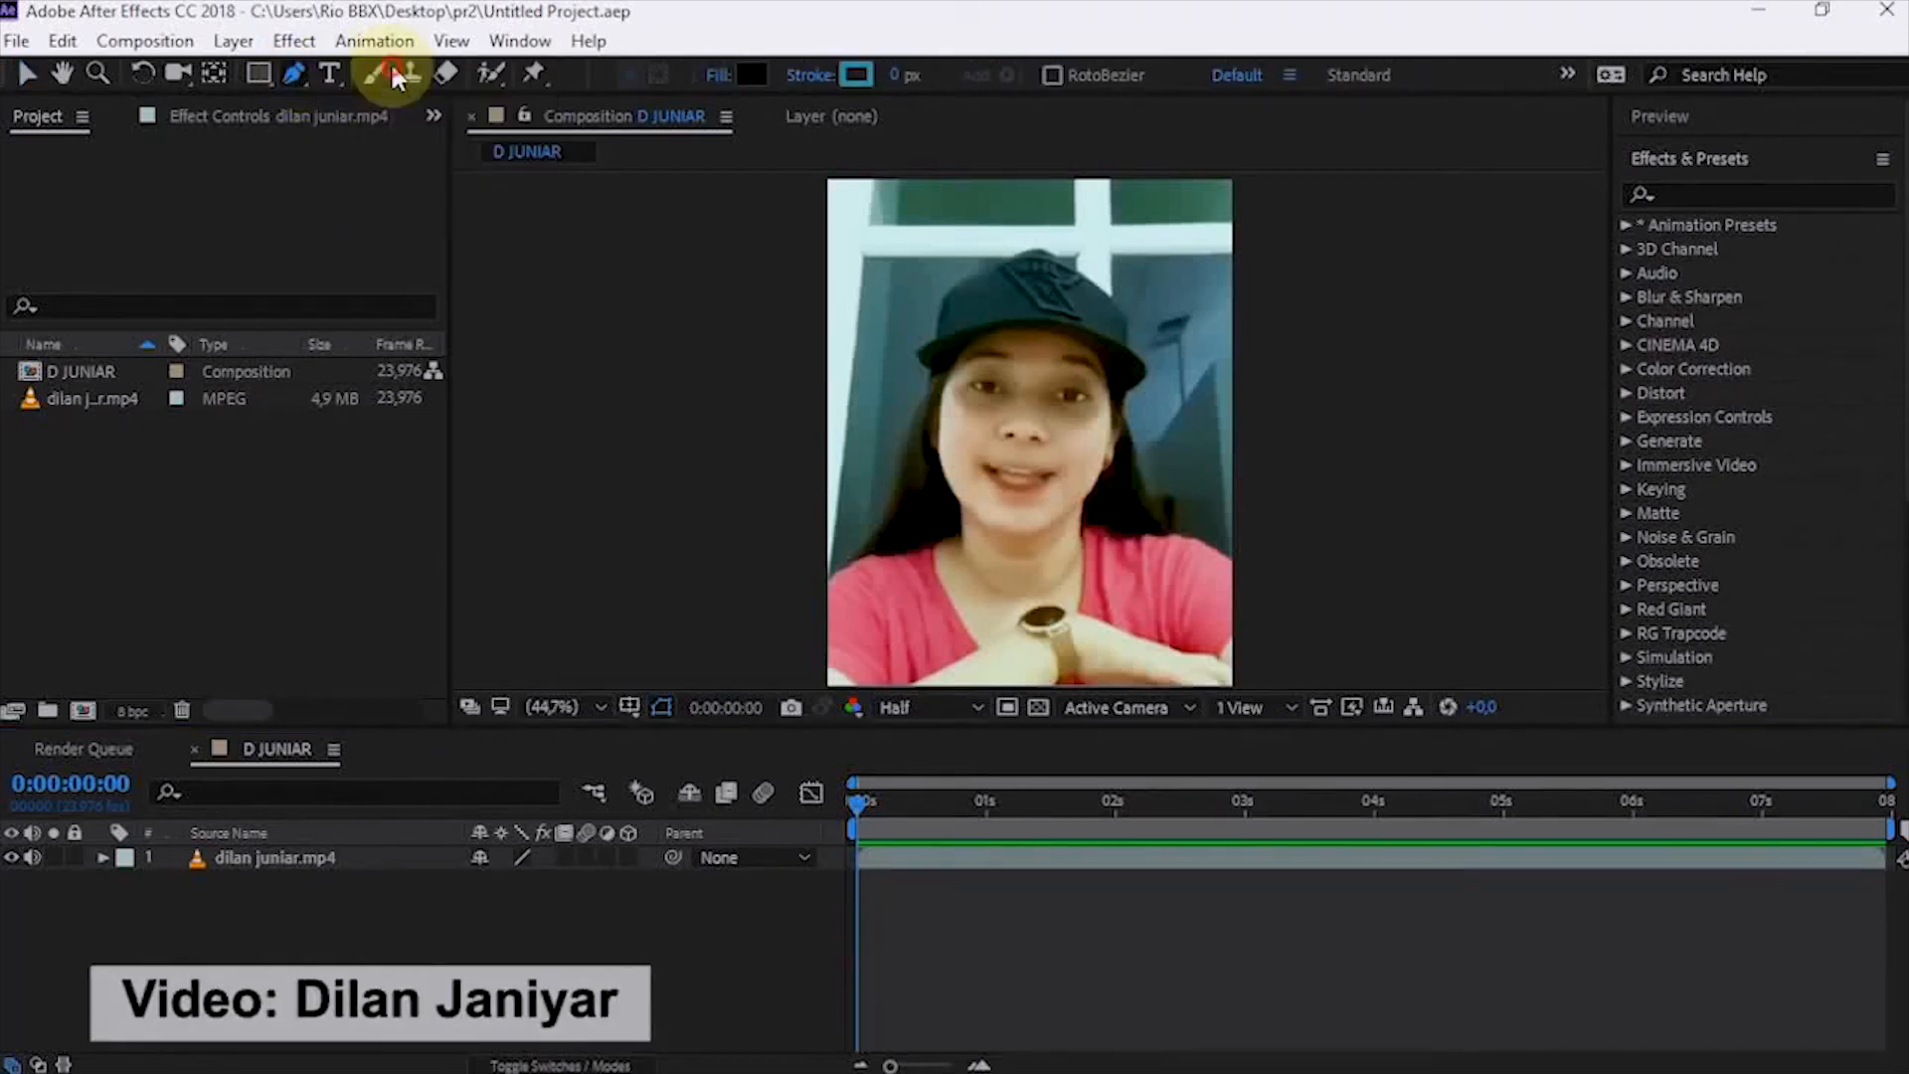
- Select the Roto Brush Tool from the toolbar's brush tool group
{"action": "left_click_drag", "start_coordinate": [823, 588], "coordinate": [907, 554]}
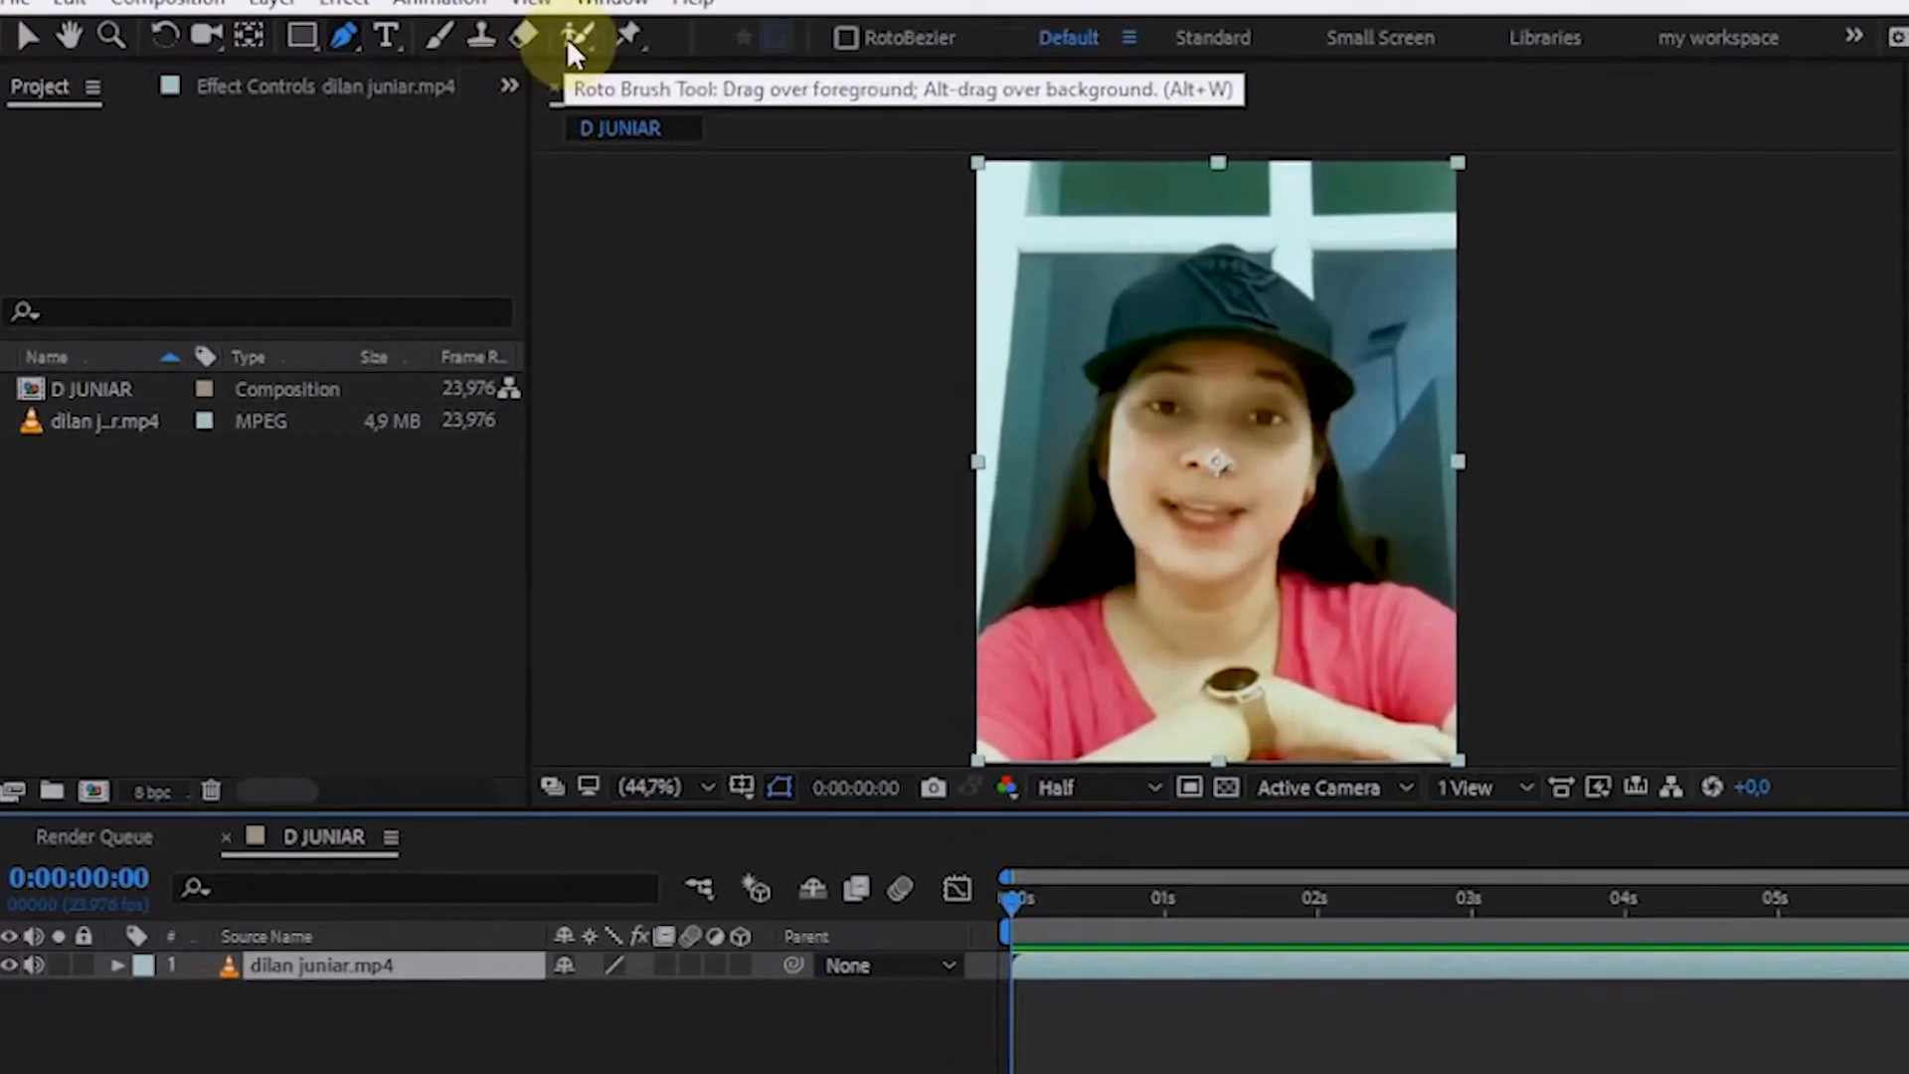
{"action": "left_click", "coordinate": [609, 31]}
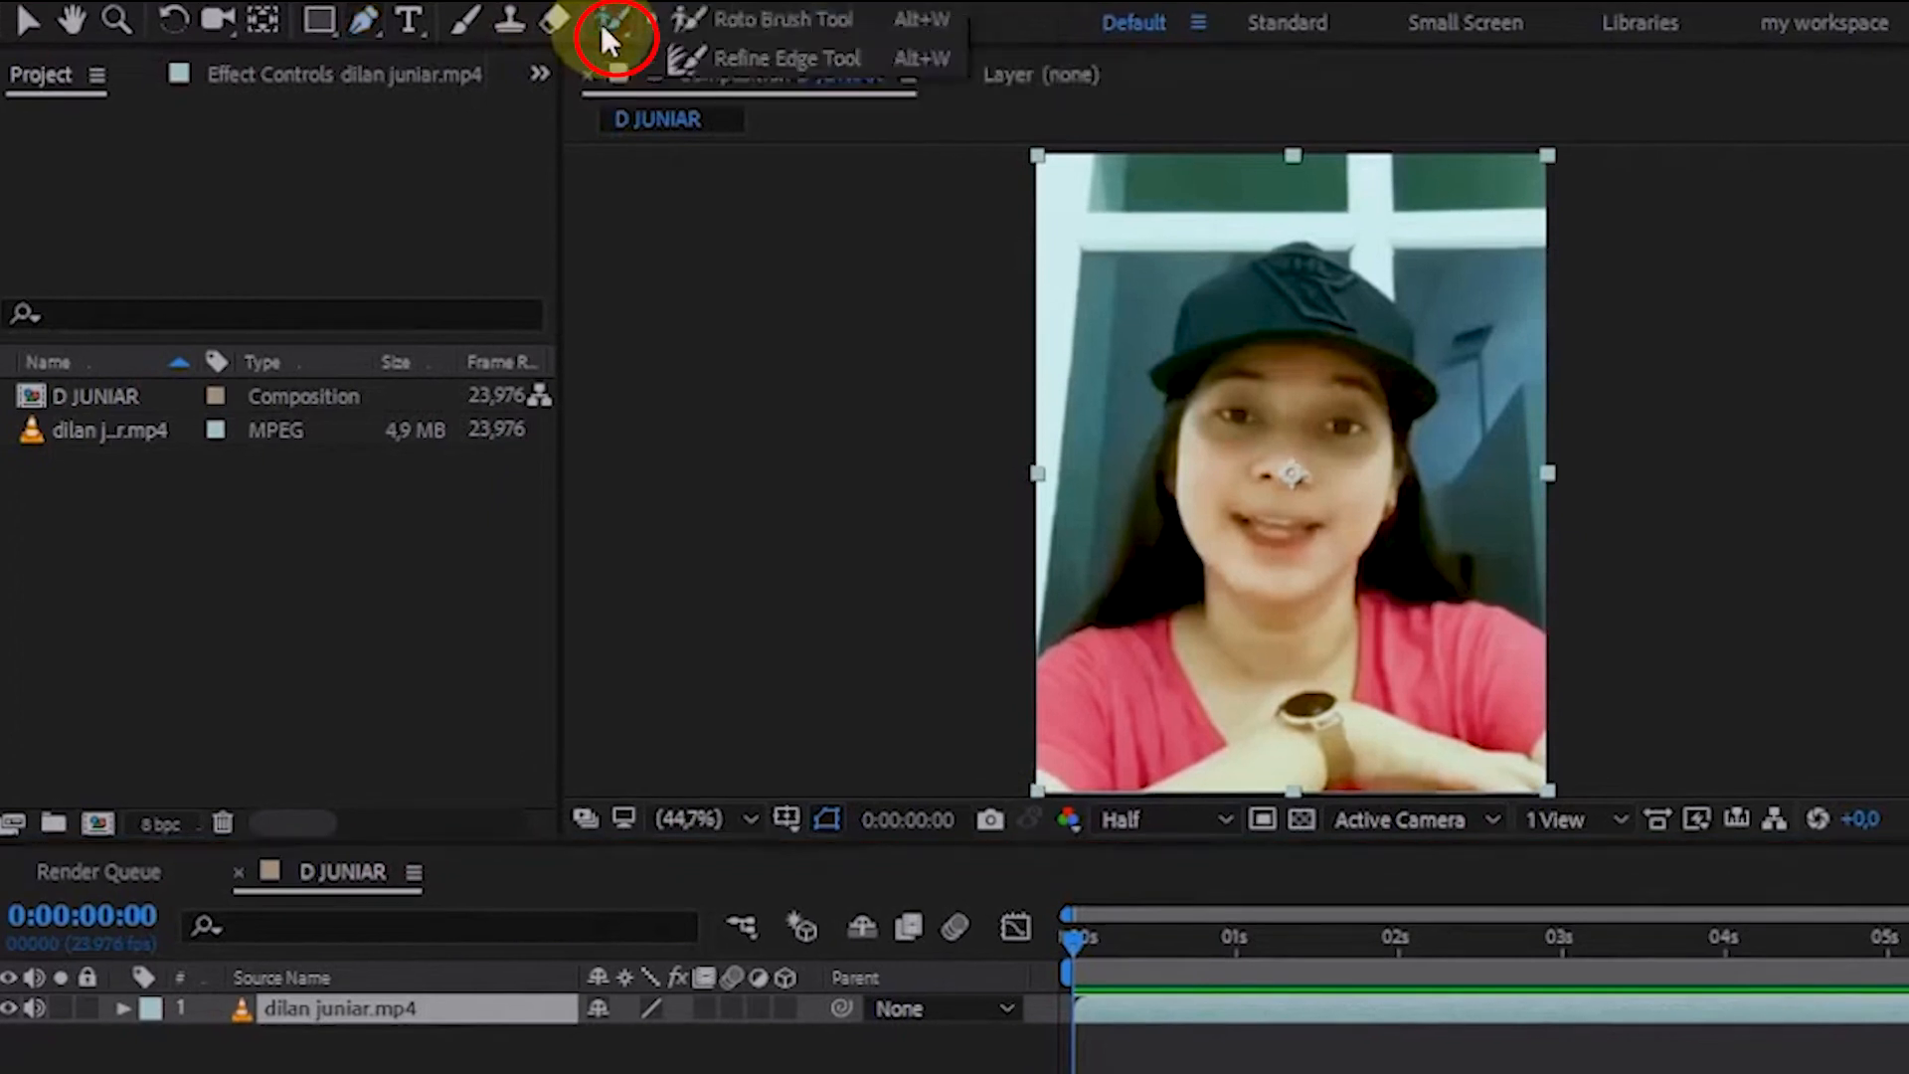
{"action": "left_click", "coordinate": [615, 22]}
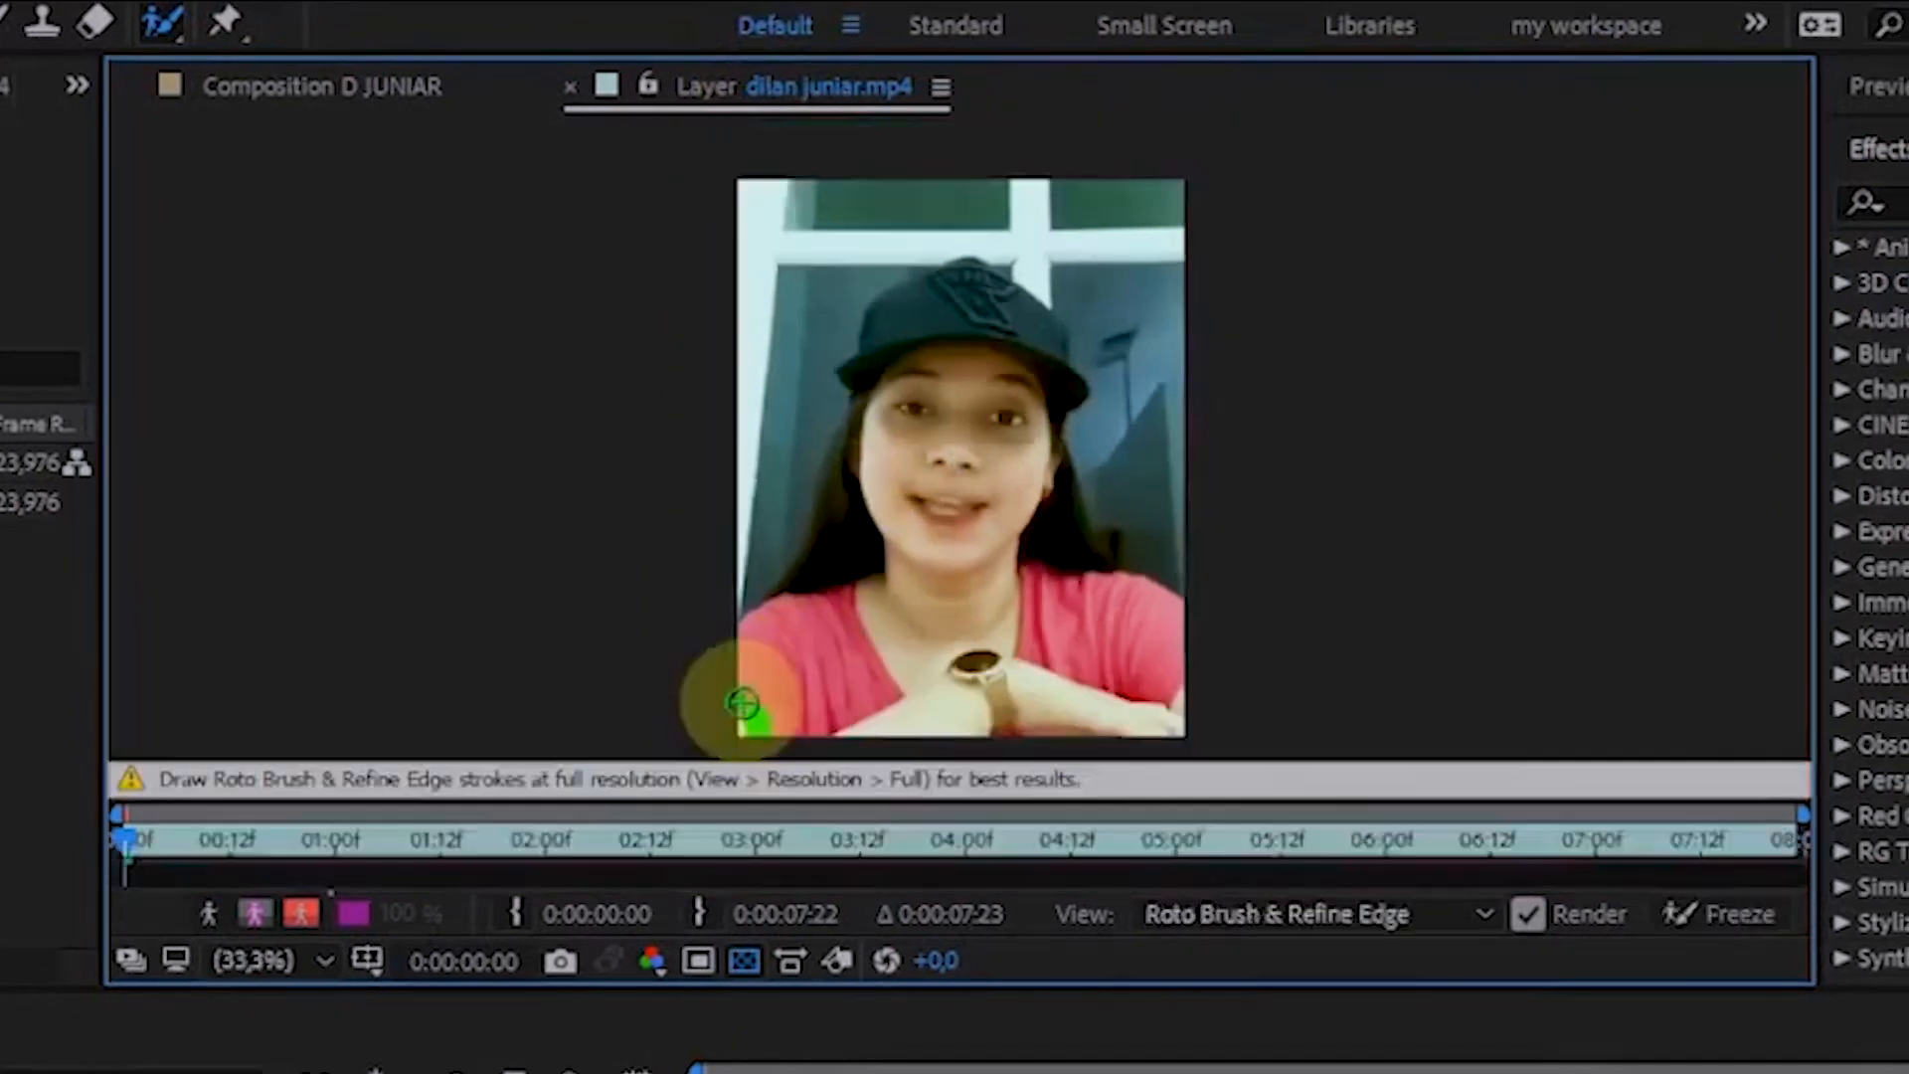
- Paint foreground Roto Brush strokes across the woman's shirt and up her body
{"action": "left_click_drag", "start_coordinate": [743, 706], "coordinate": [1150, 682]}
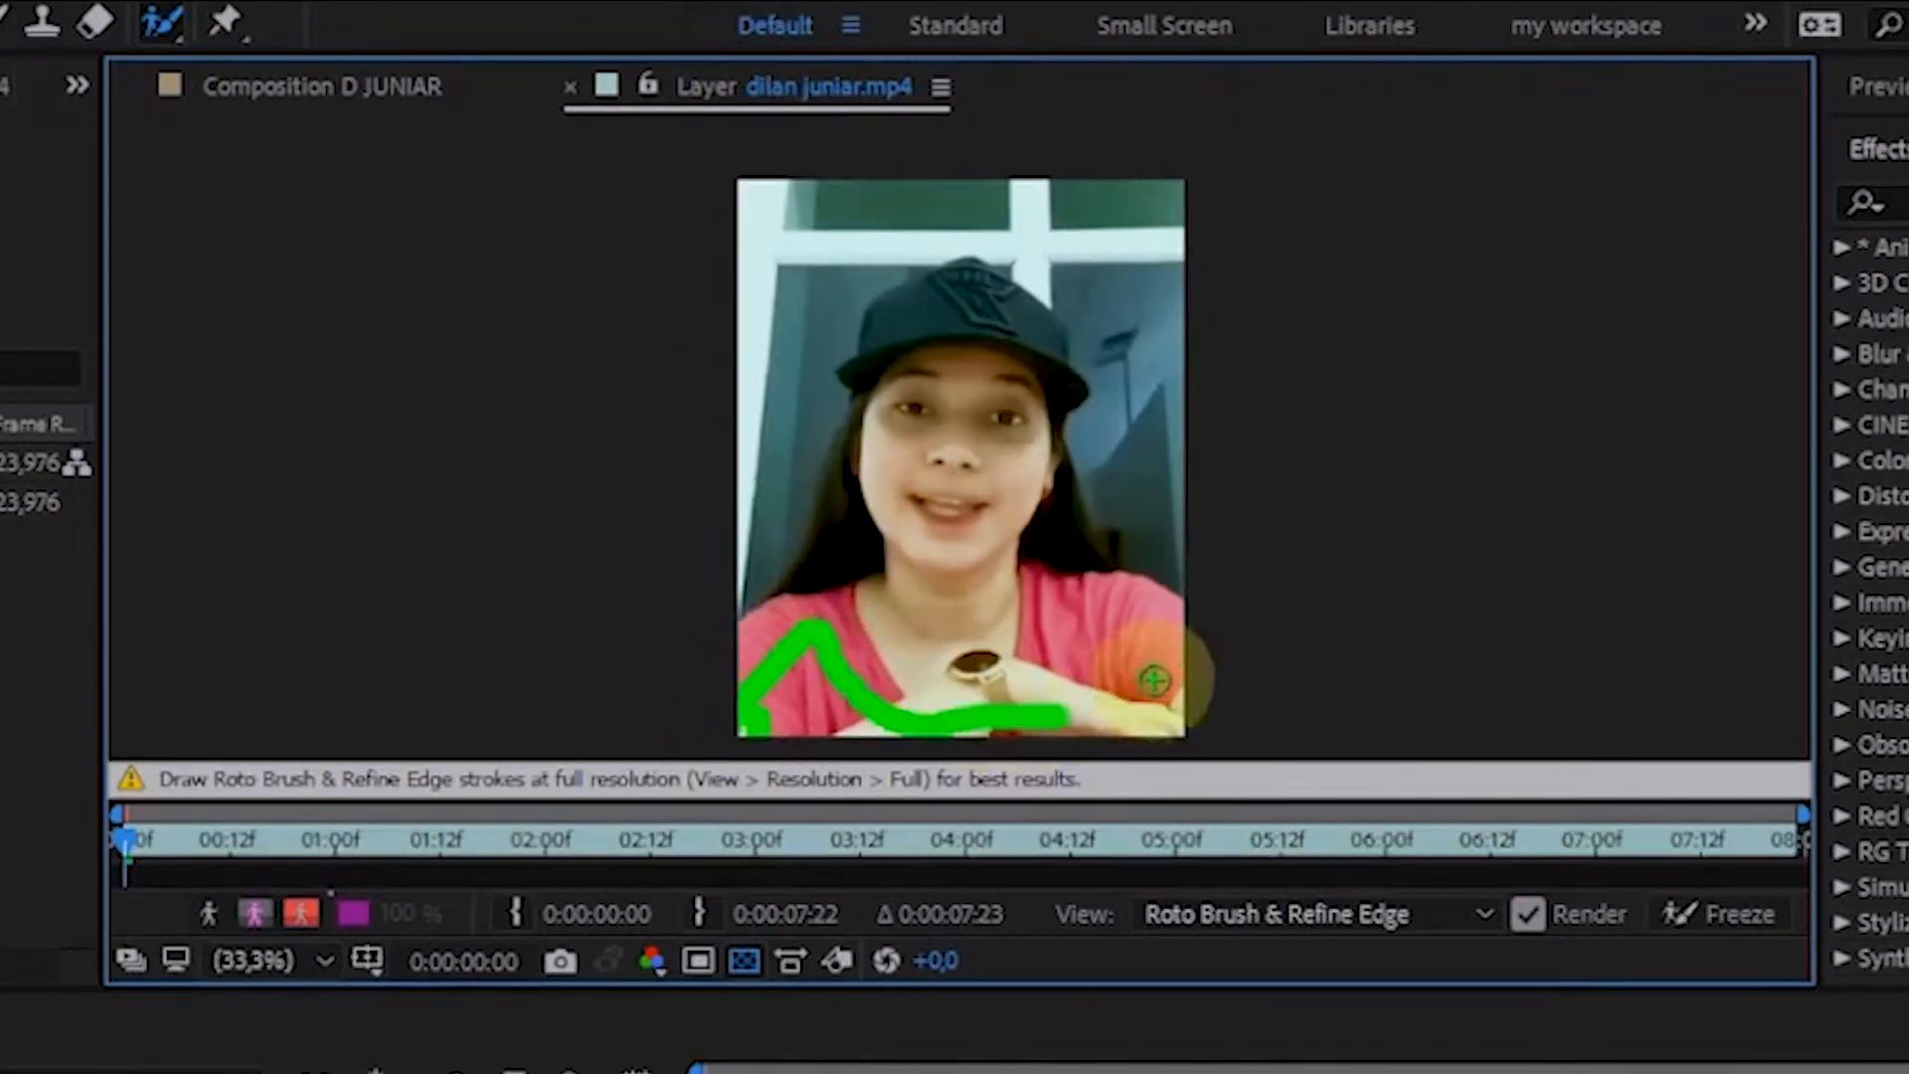
{"action": "left_click_drag", "start_coordinate": [1150, 679], "coordinate": [1041, 375]}
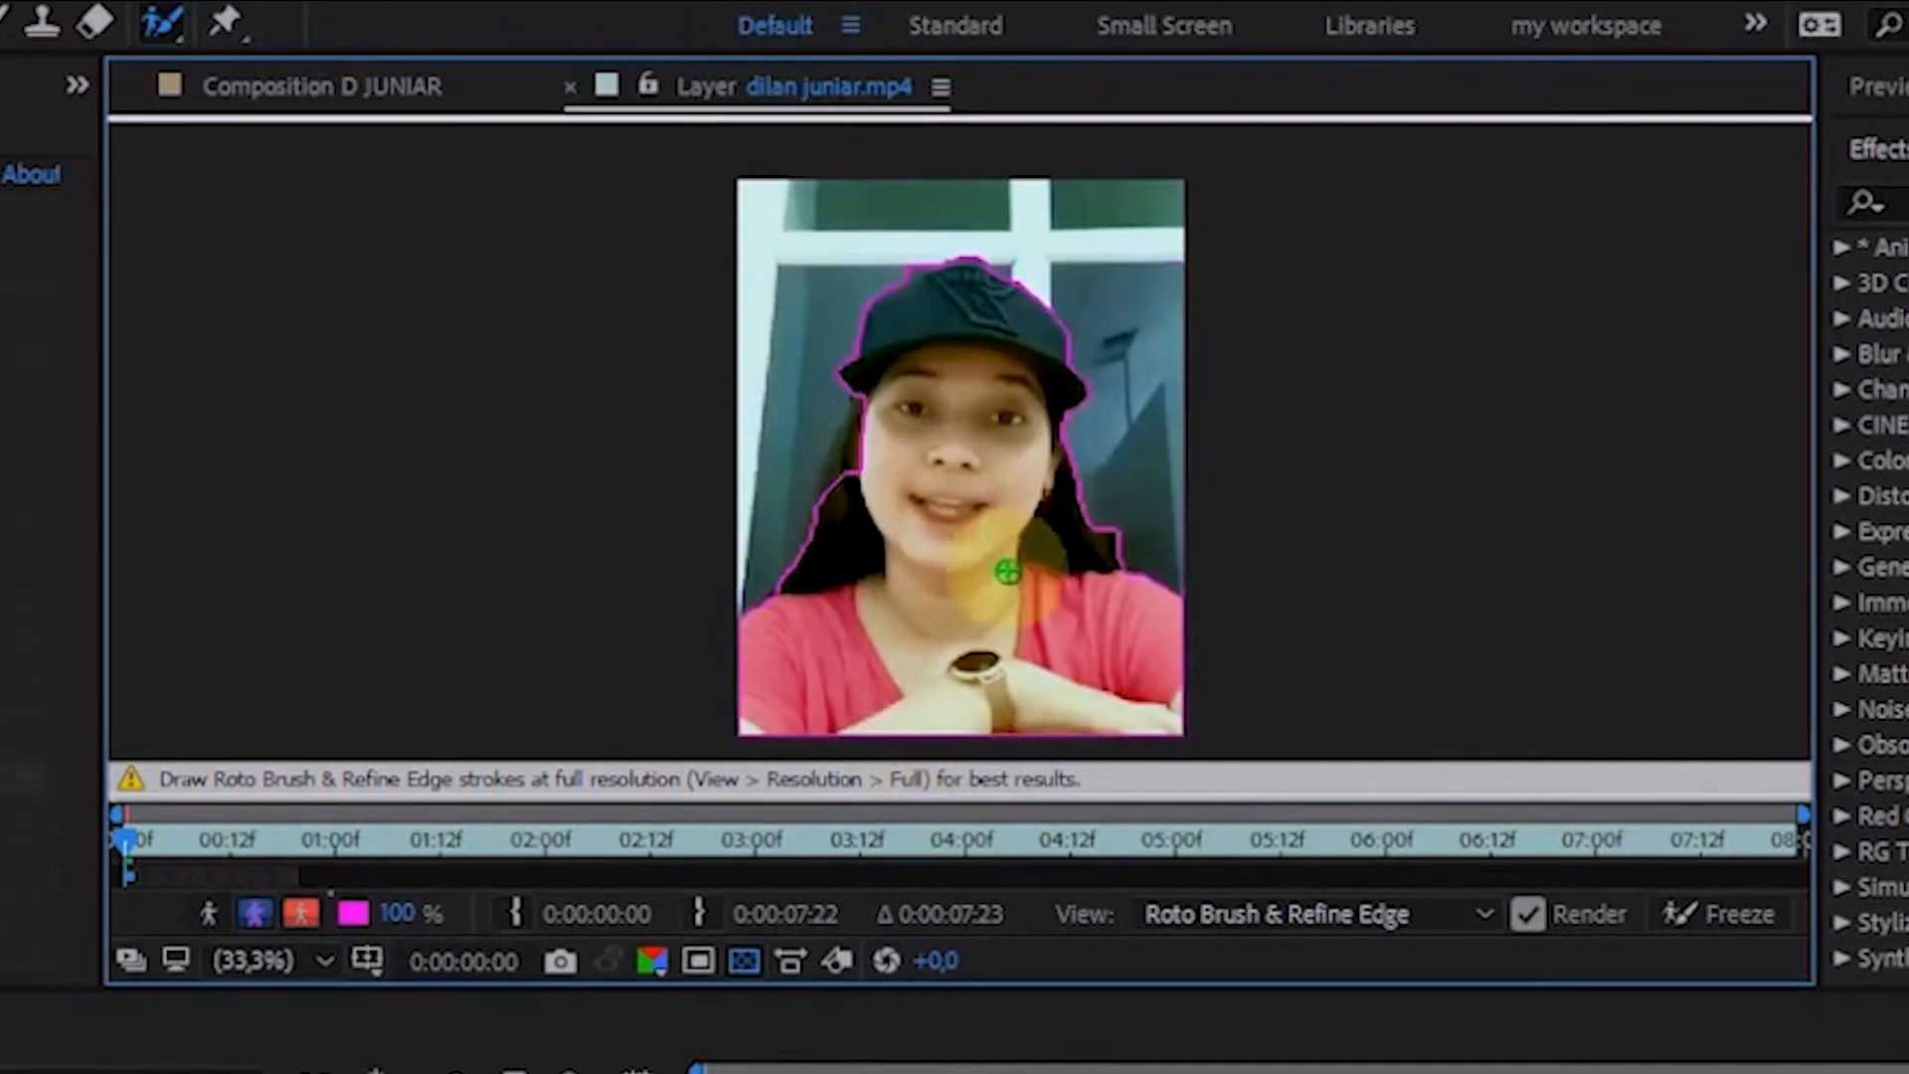
{"action": "left_click", "coordinate": [252, 961]}
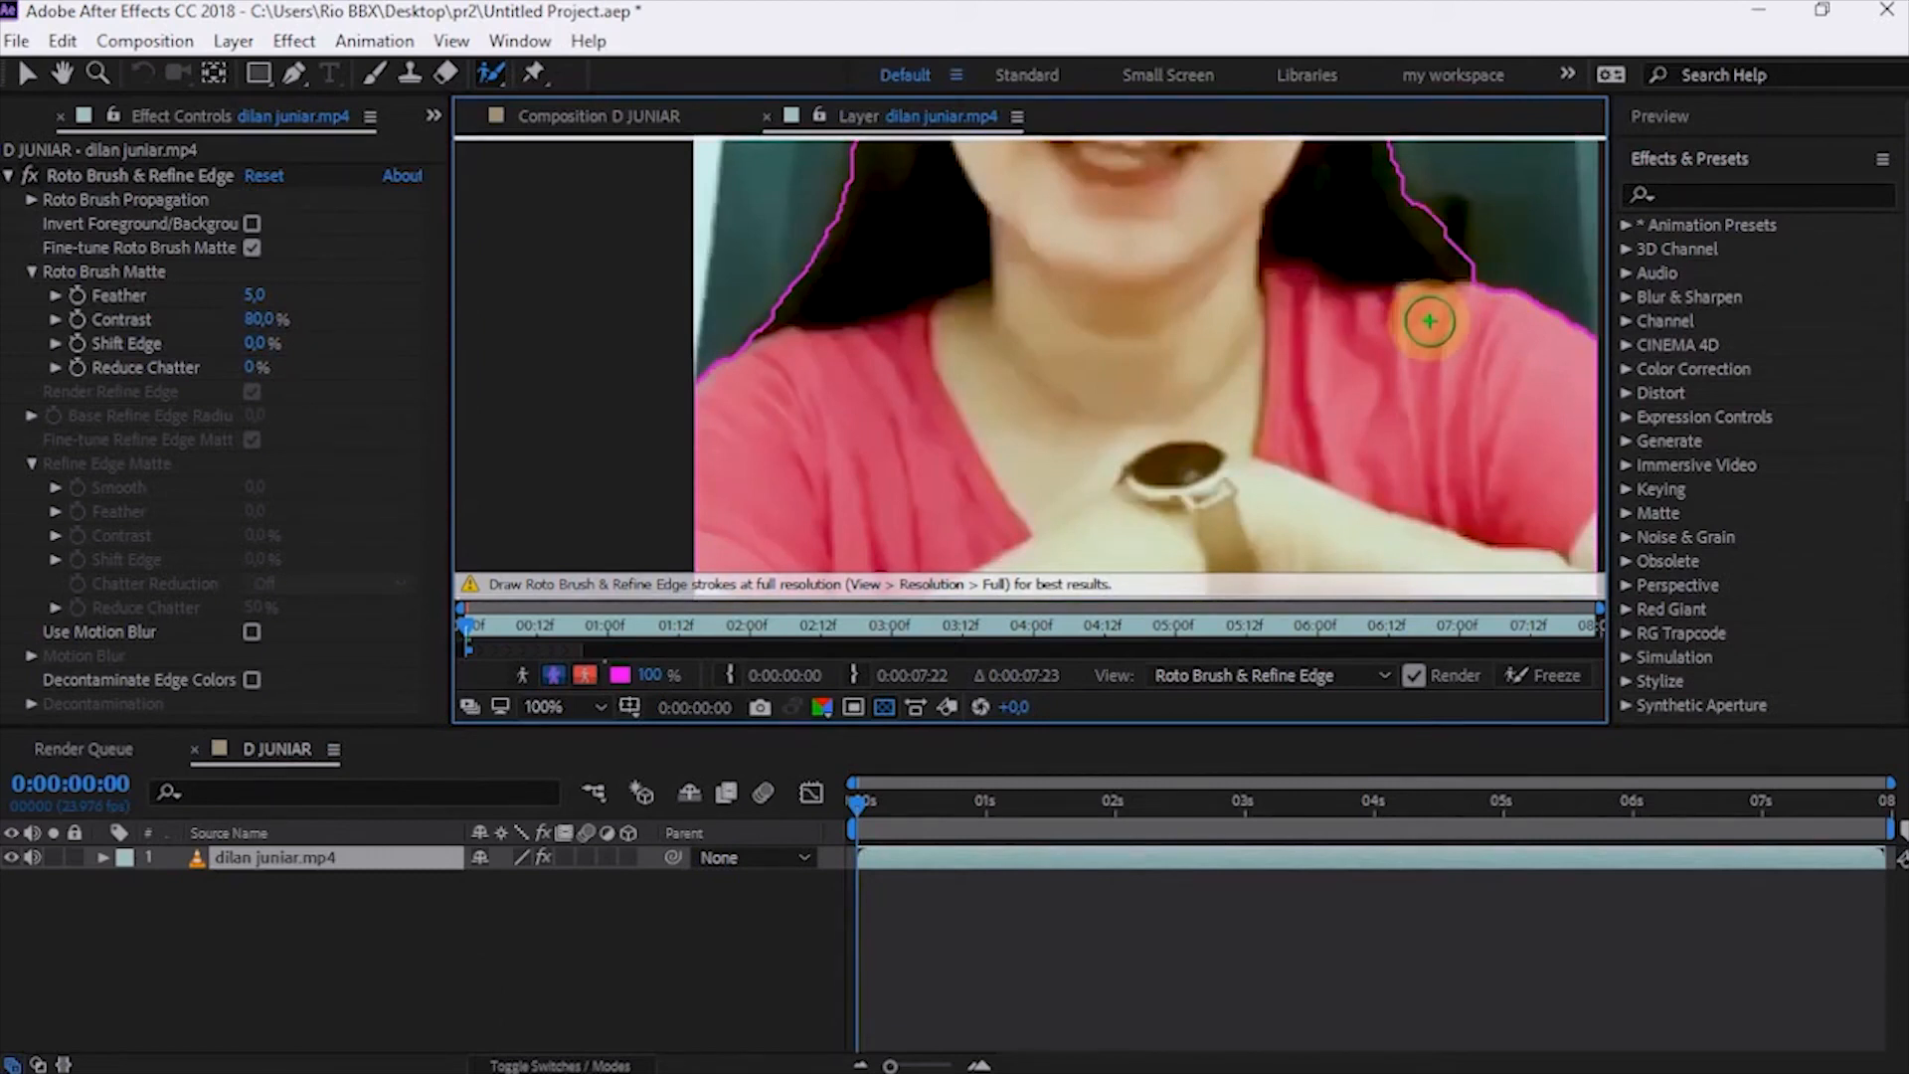
{"action": "left_click", "coordinate": [543, 707]}
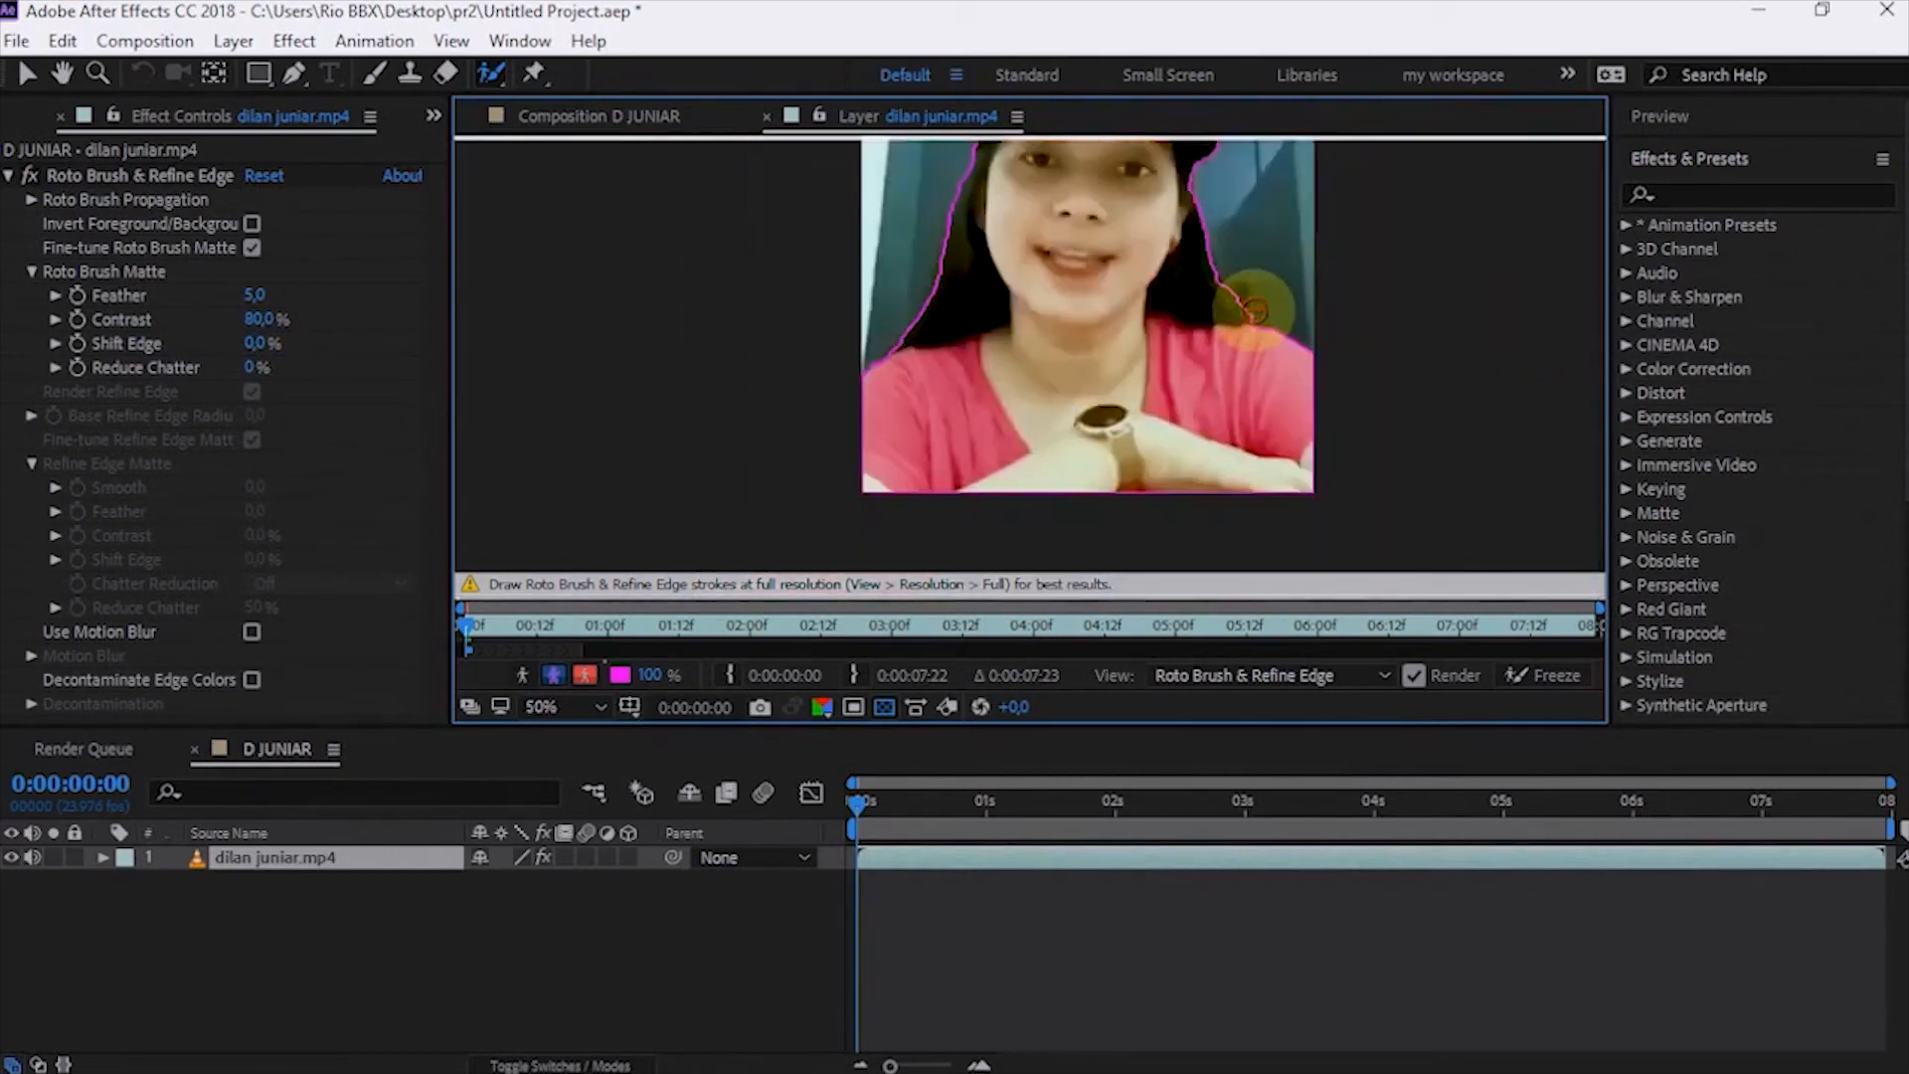
{"action": "left_click", "coordinate": [541, 707]}
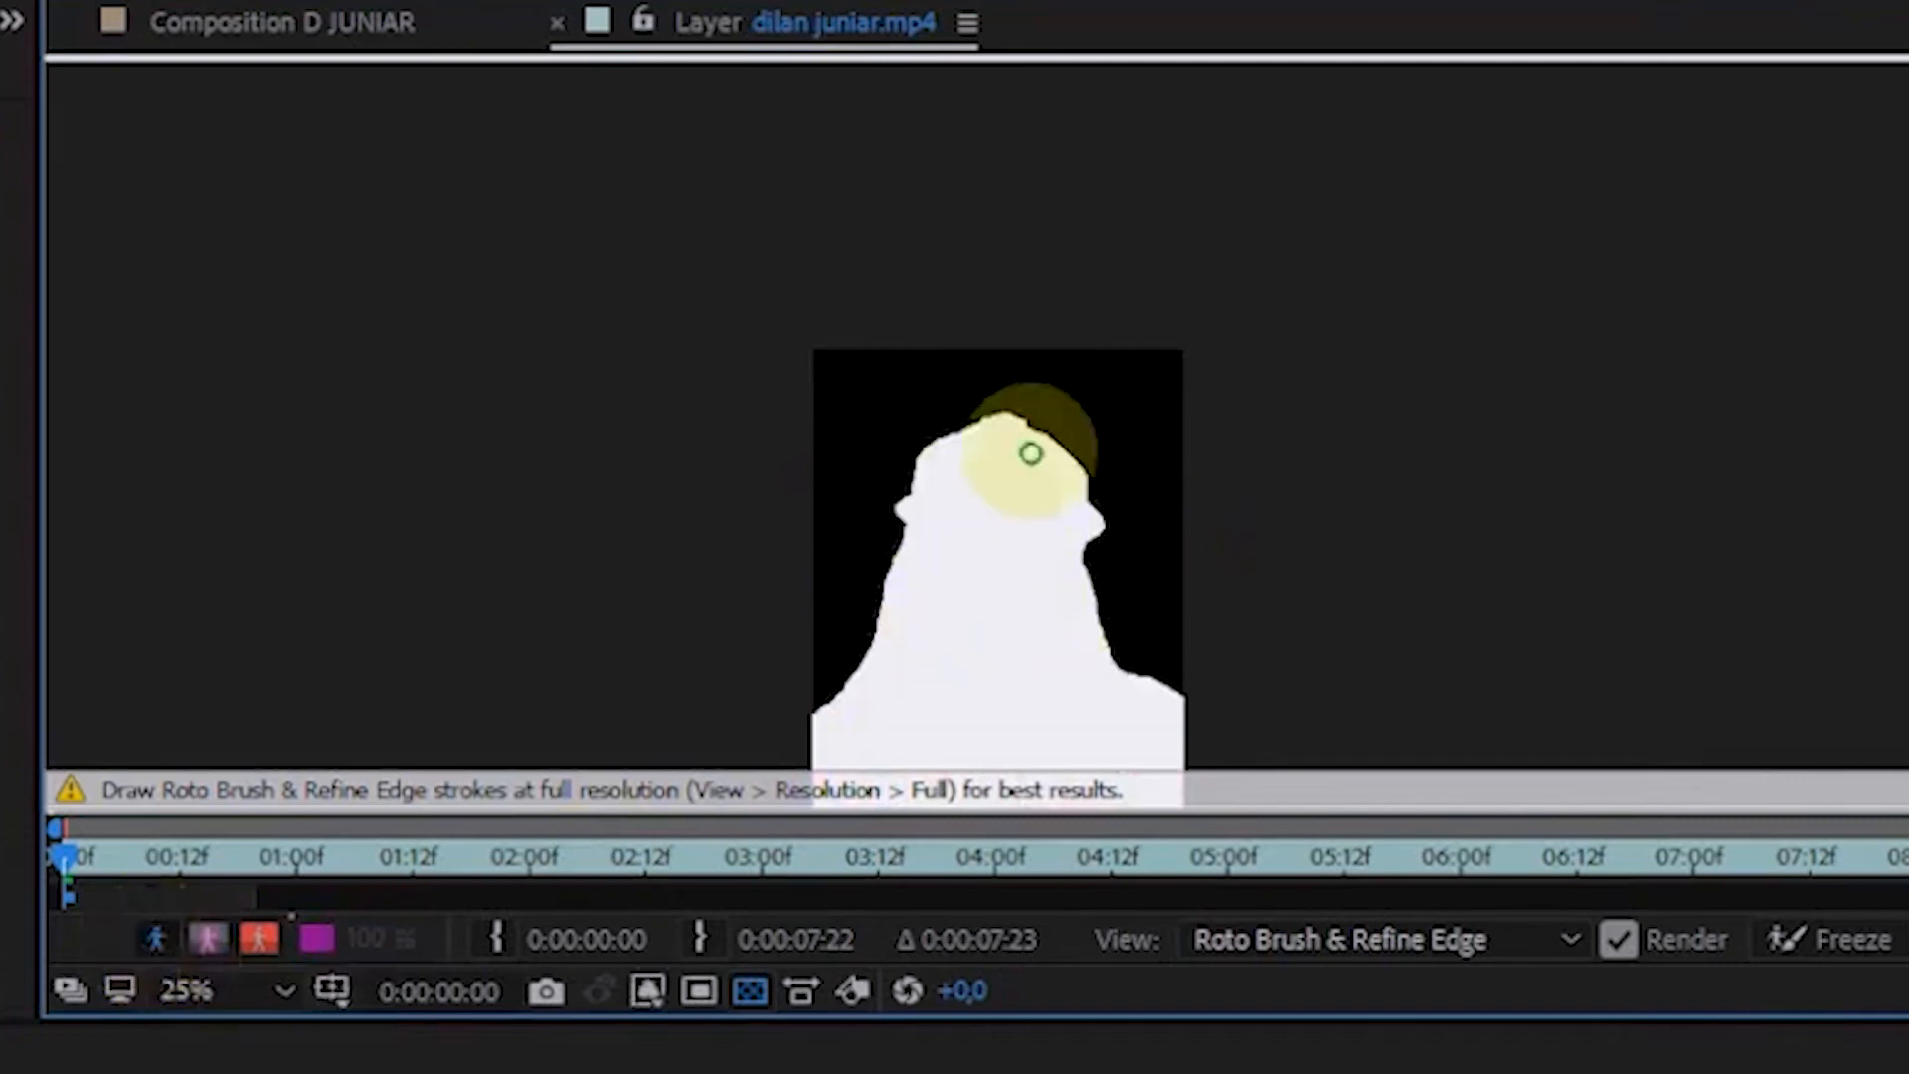
{"action": "left_click", "coordinate": [206, 938]}
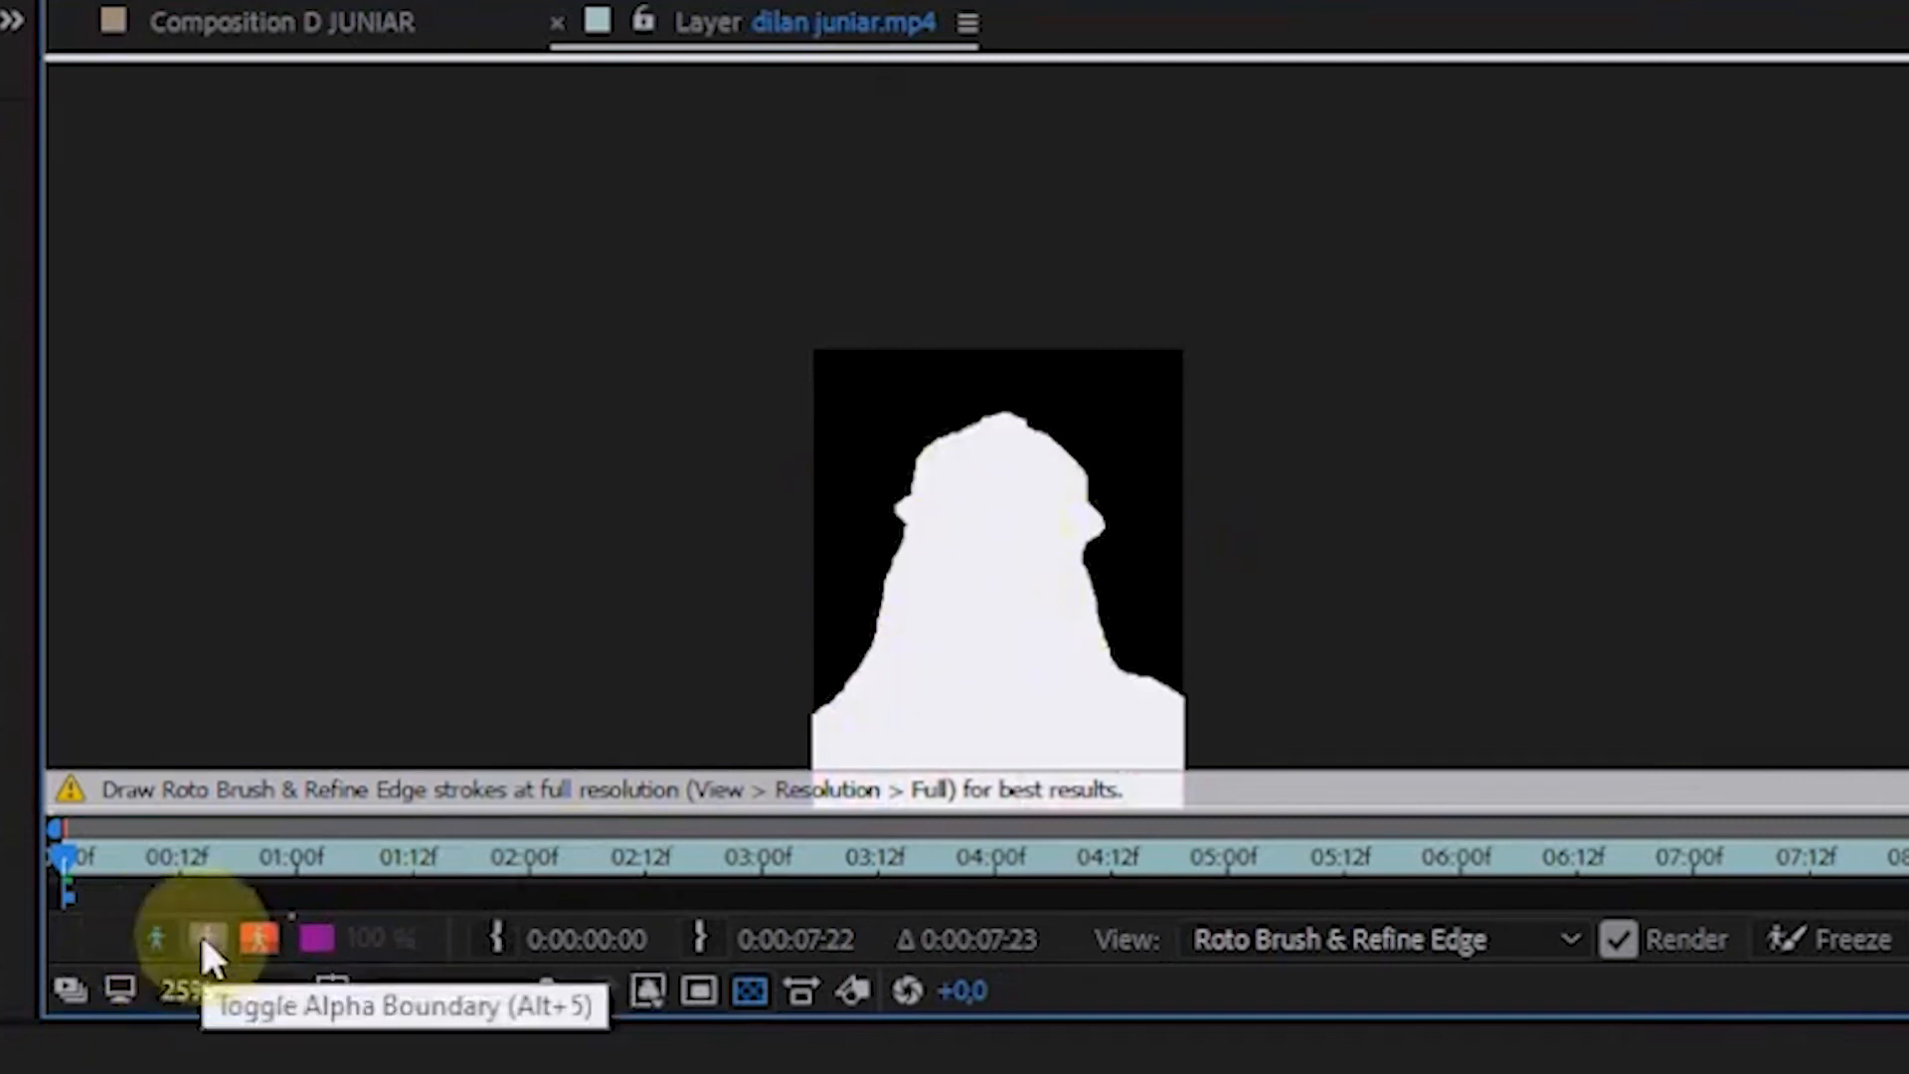
{"action": "left_click", "coordinate": [207, 939]}
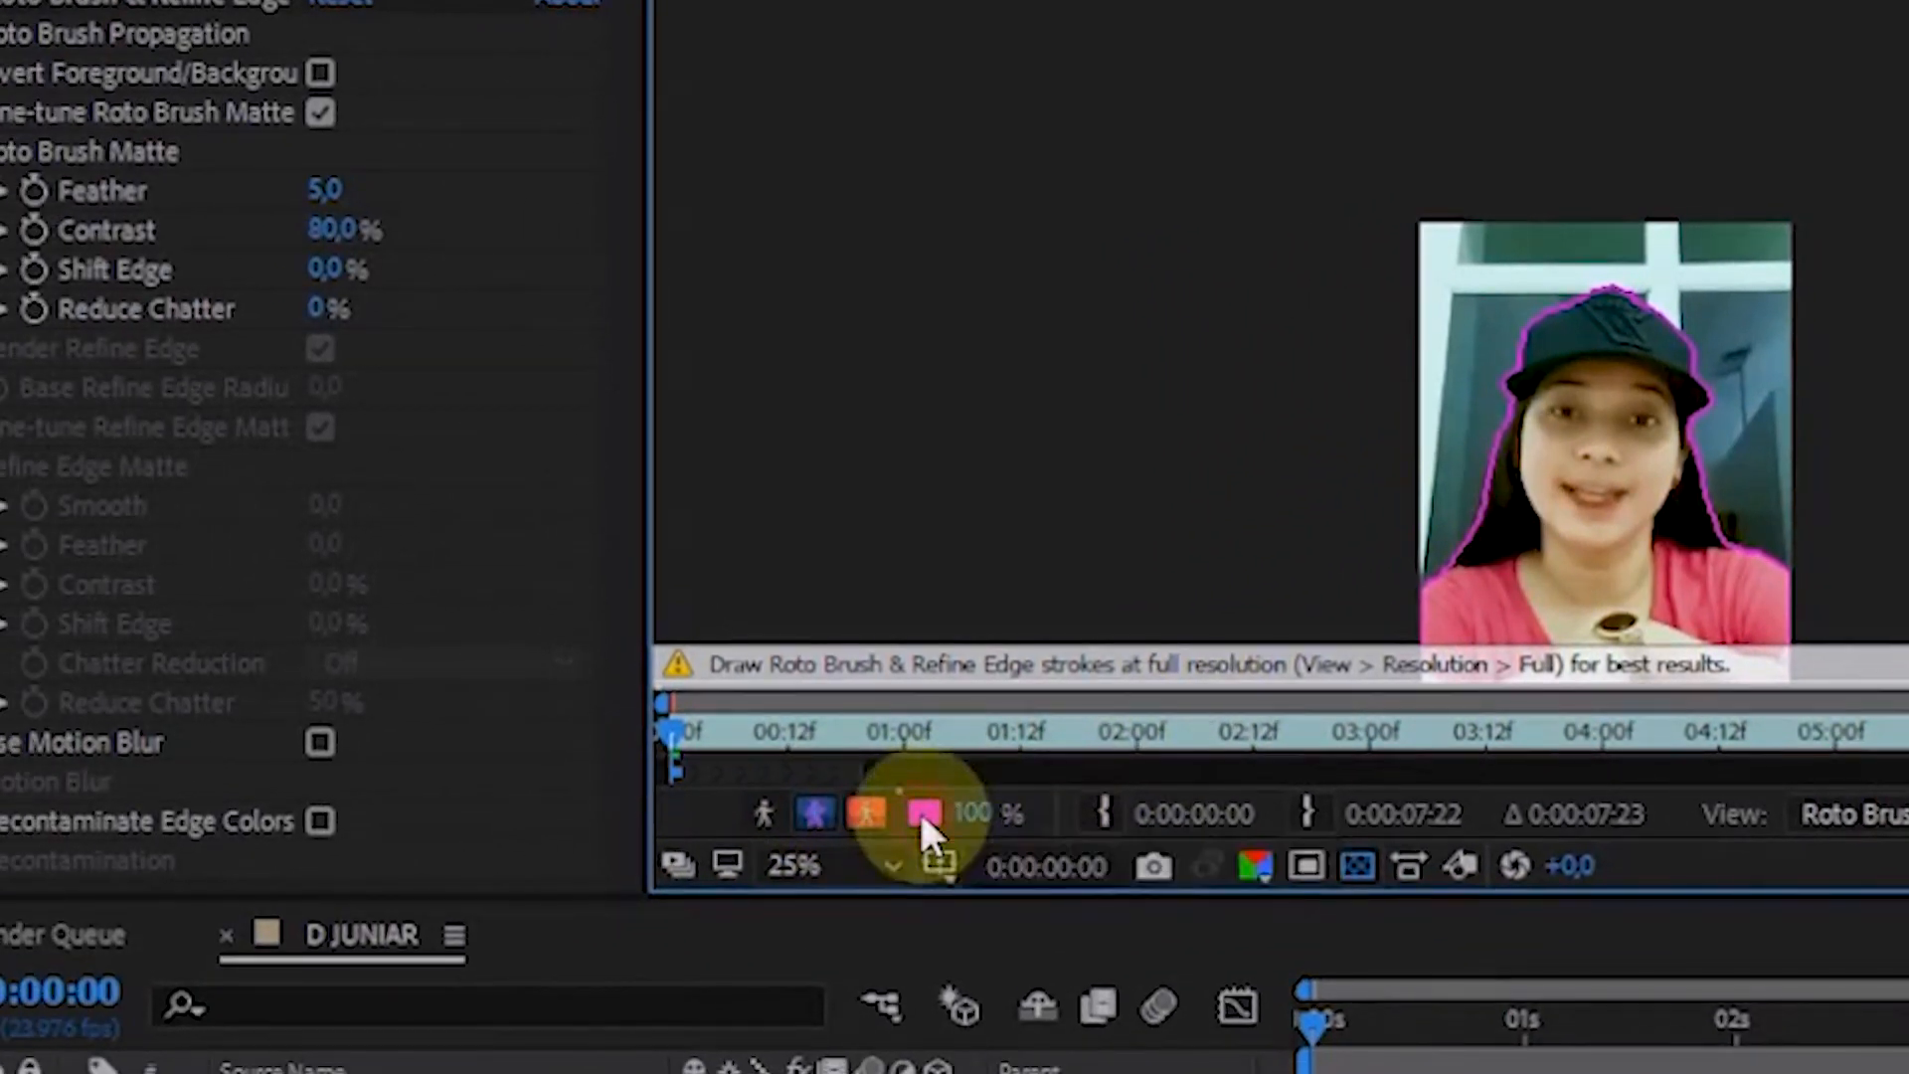
- Change the Roto Brush matte boundary color to red (FF0000)
{"action": "left_click", "coordinate": [927, 814]}
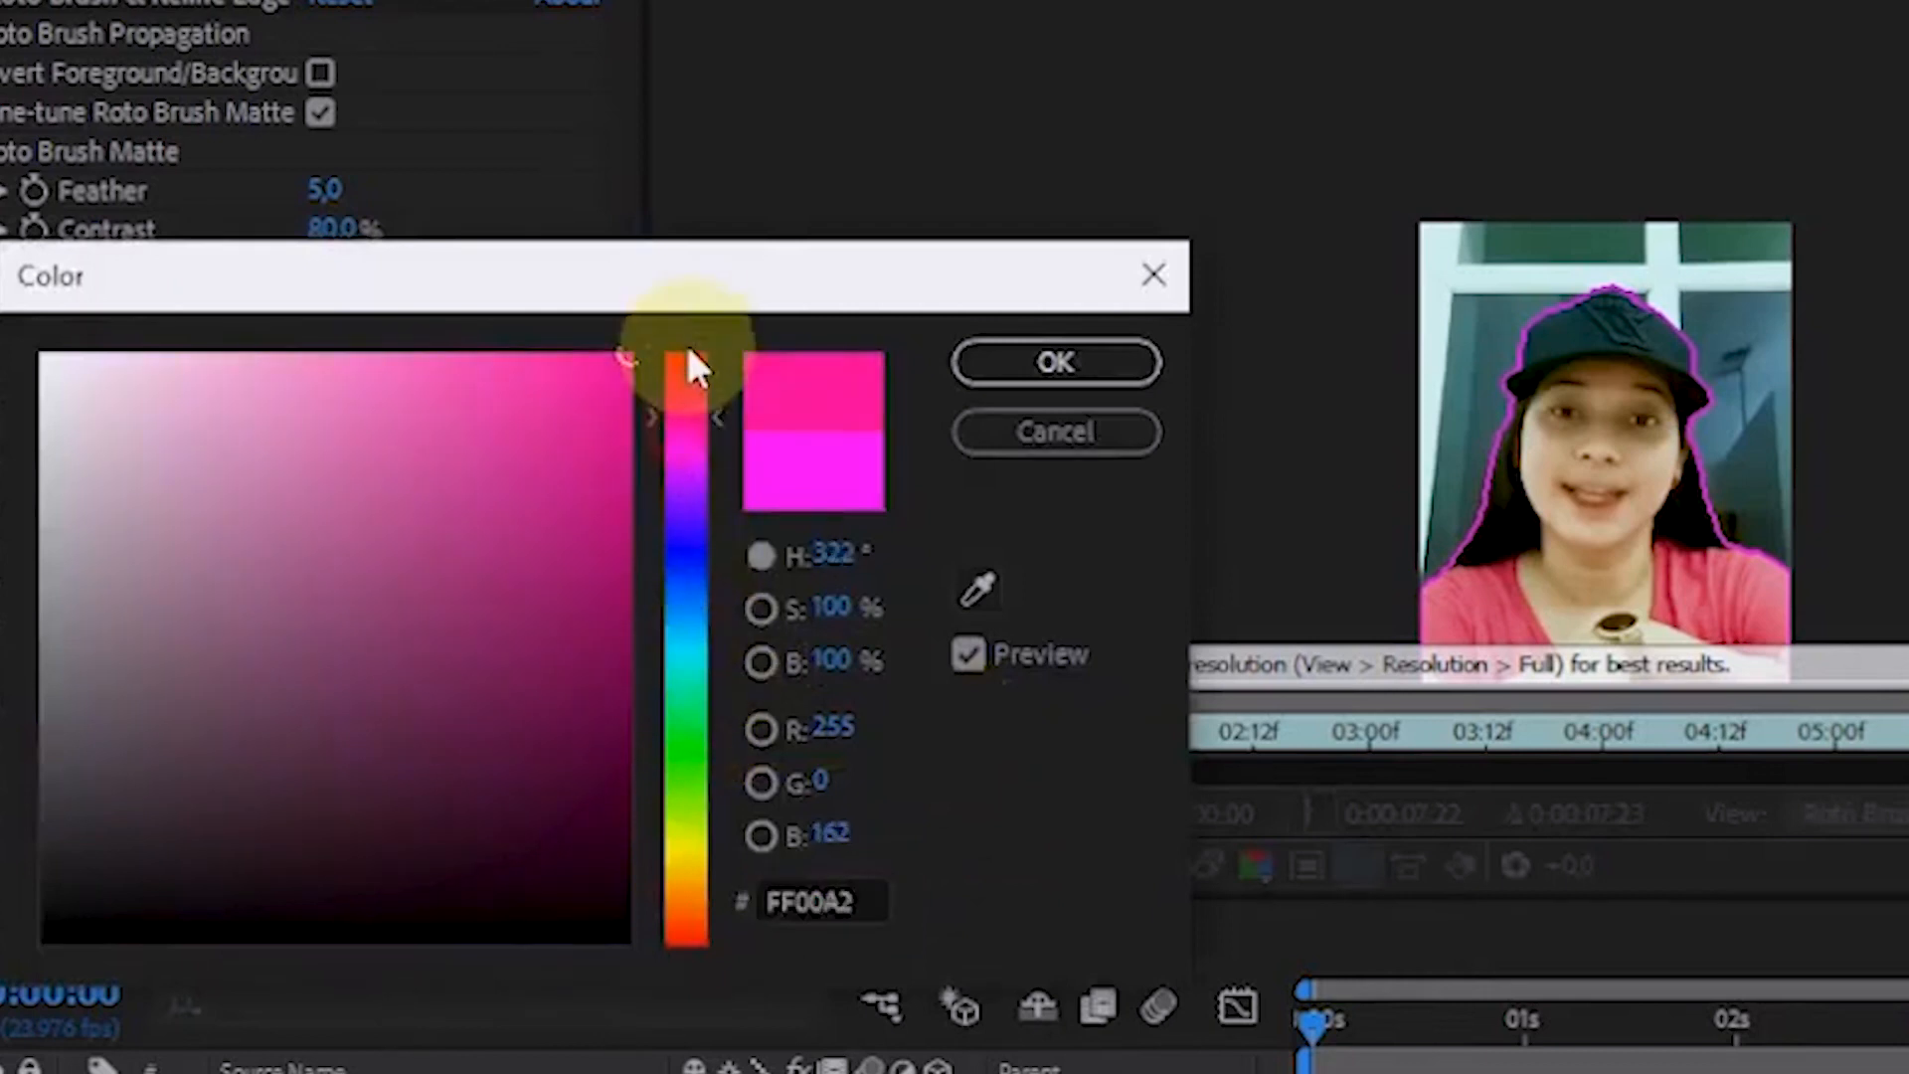
{"action": "left_click_drag", "start_coordinate": [688, 371], "coordinate": [646, 359]}
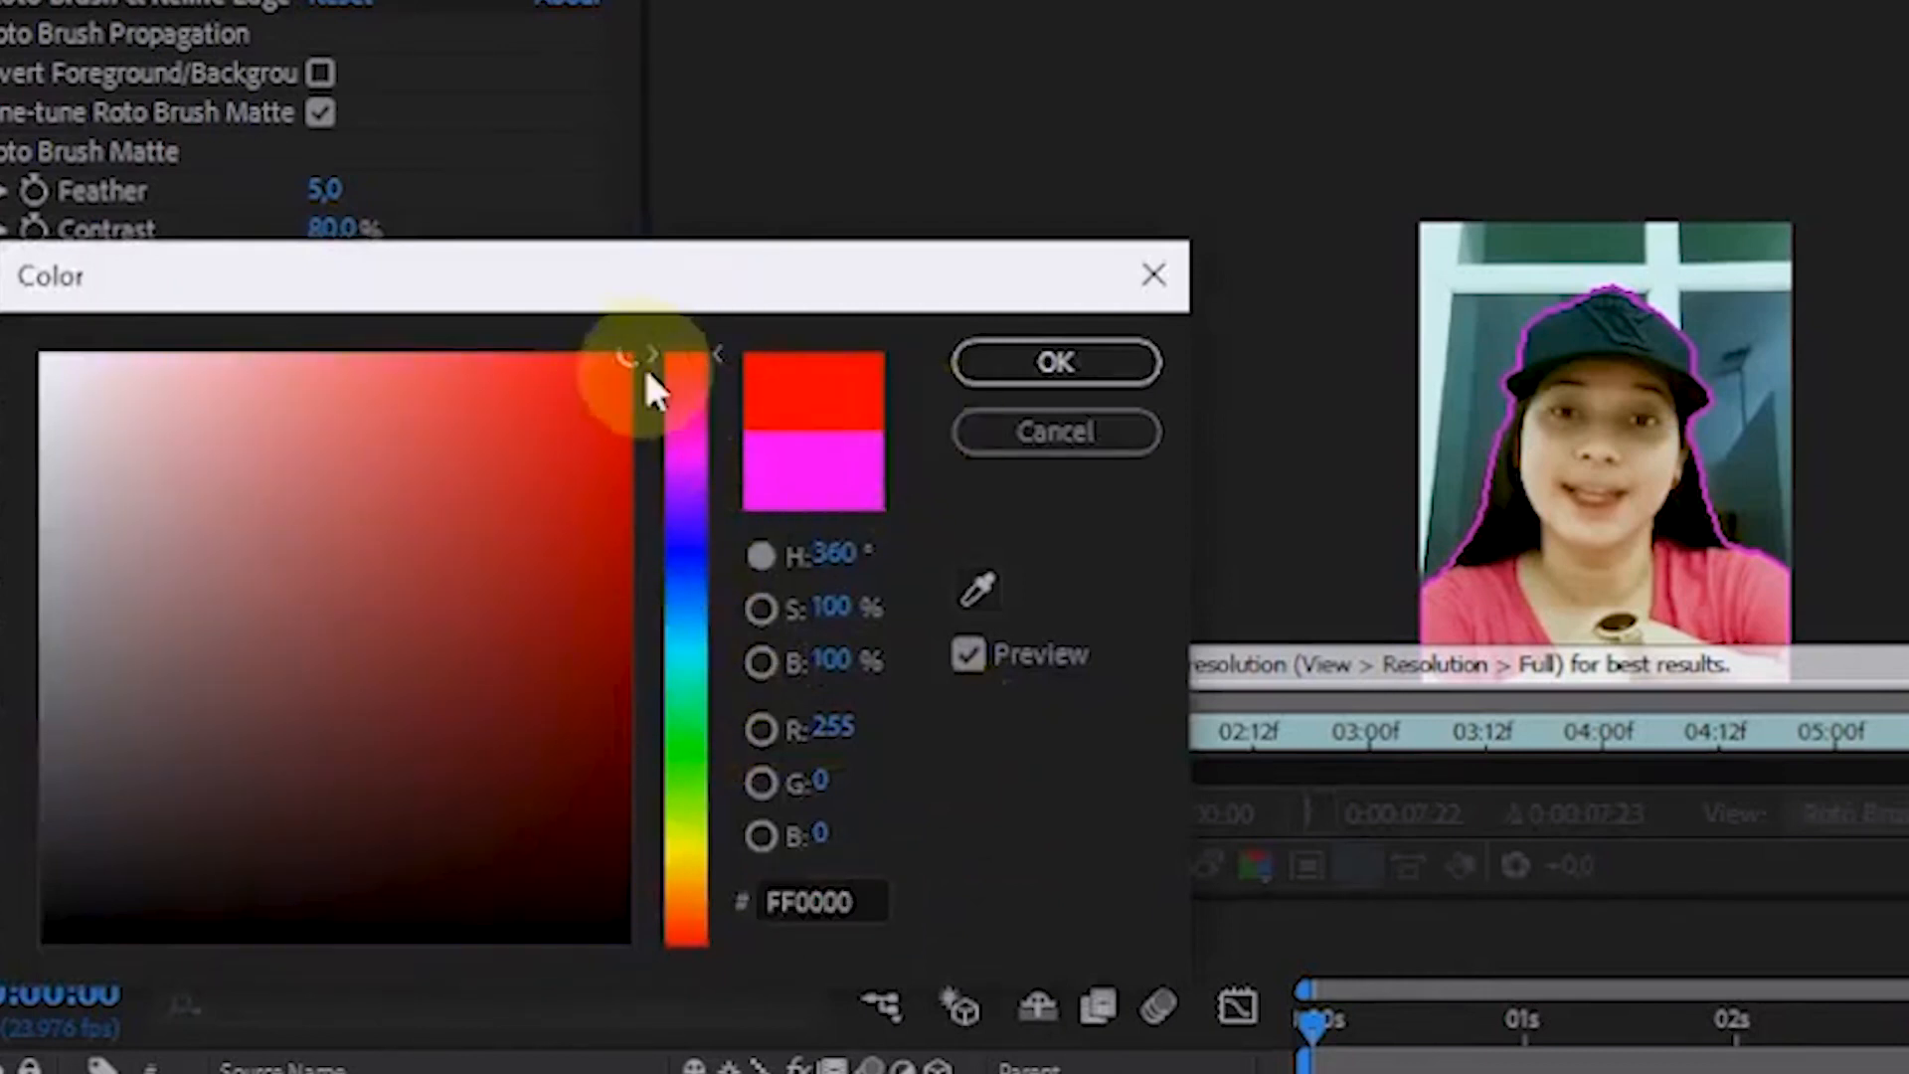
{"action": "left_click", "coordinate": [1054, 363]}
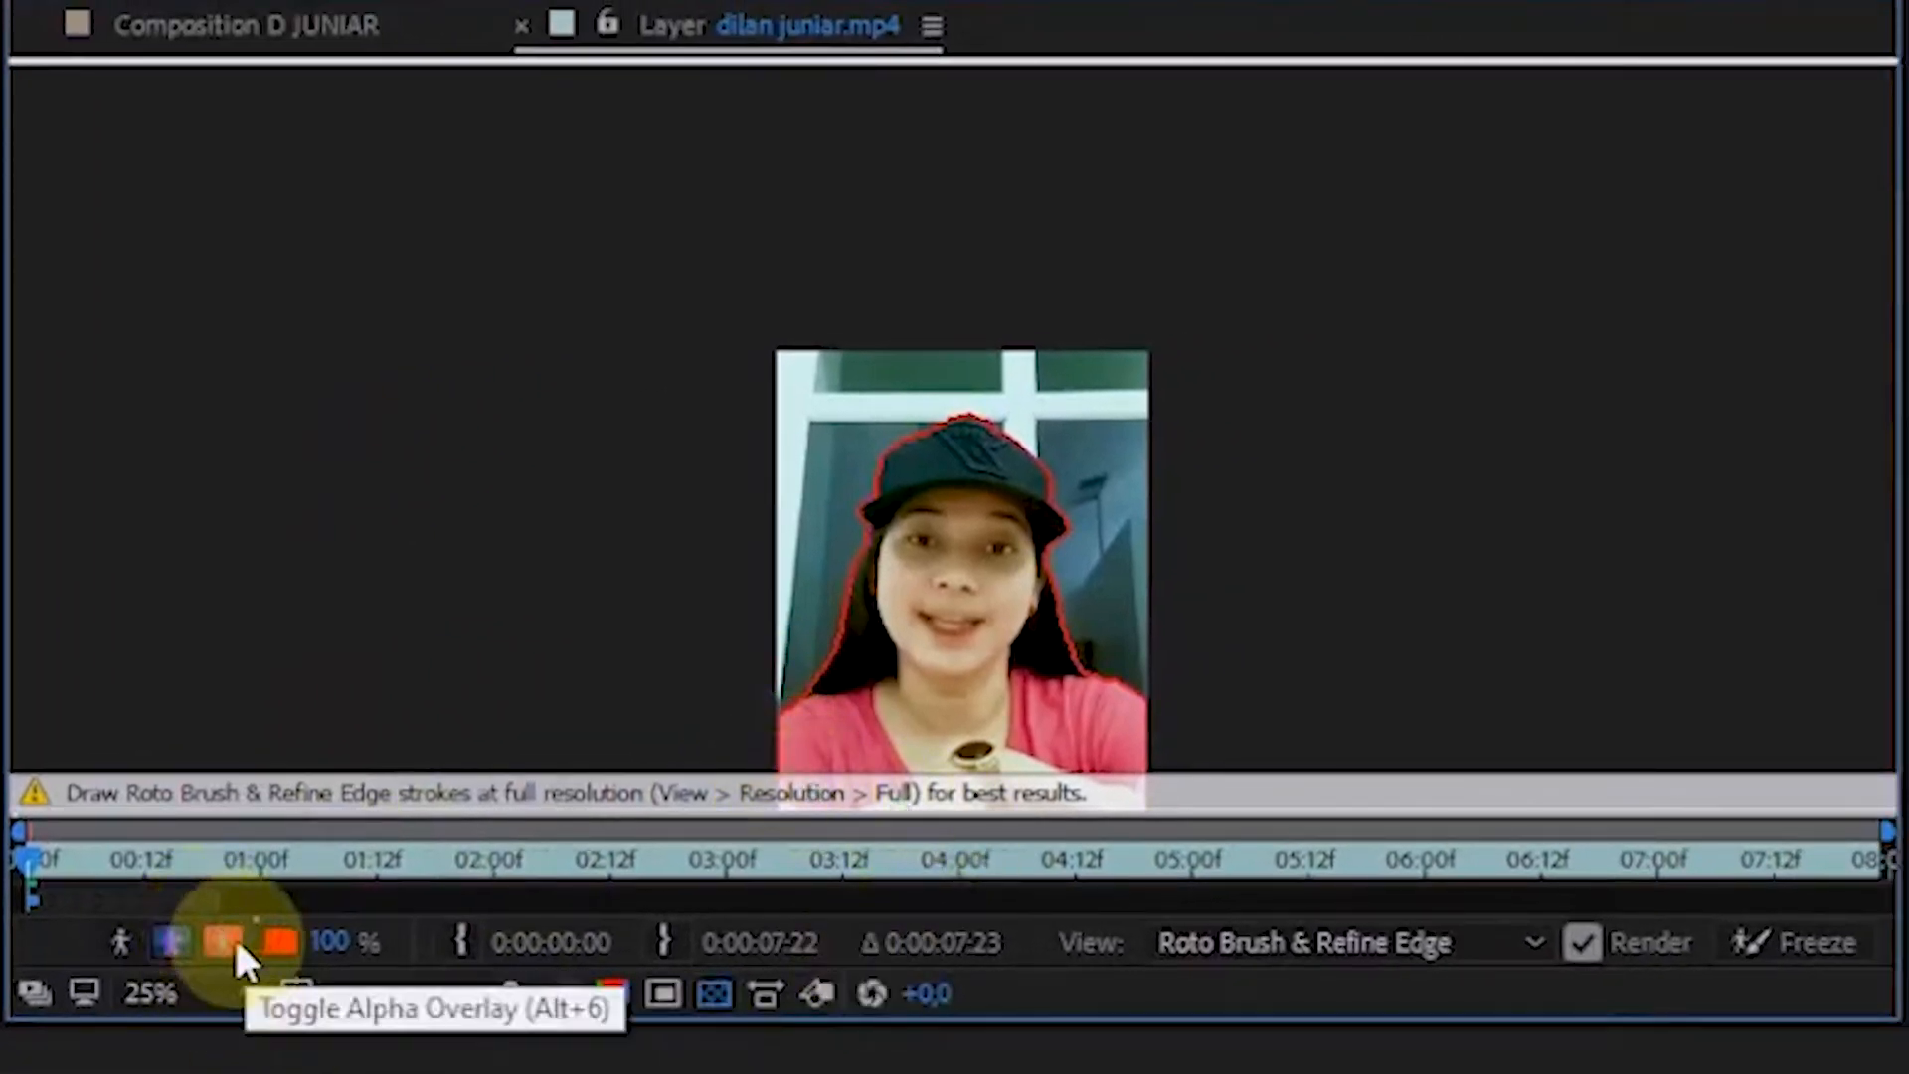
- Toggle Alpha Overlay in the Layer panel to tint the removed background
{"action": "left_click", "coordinate": [169, 942]}
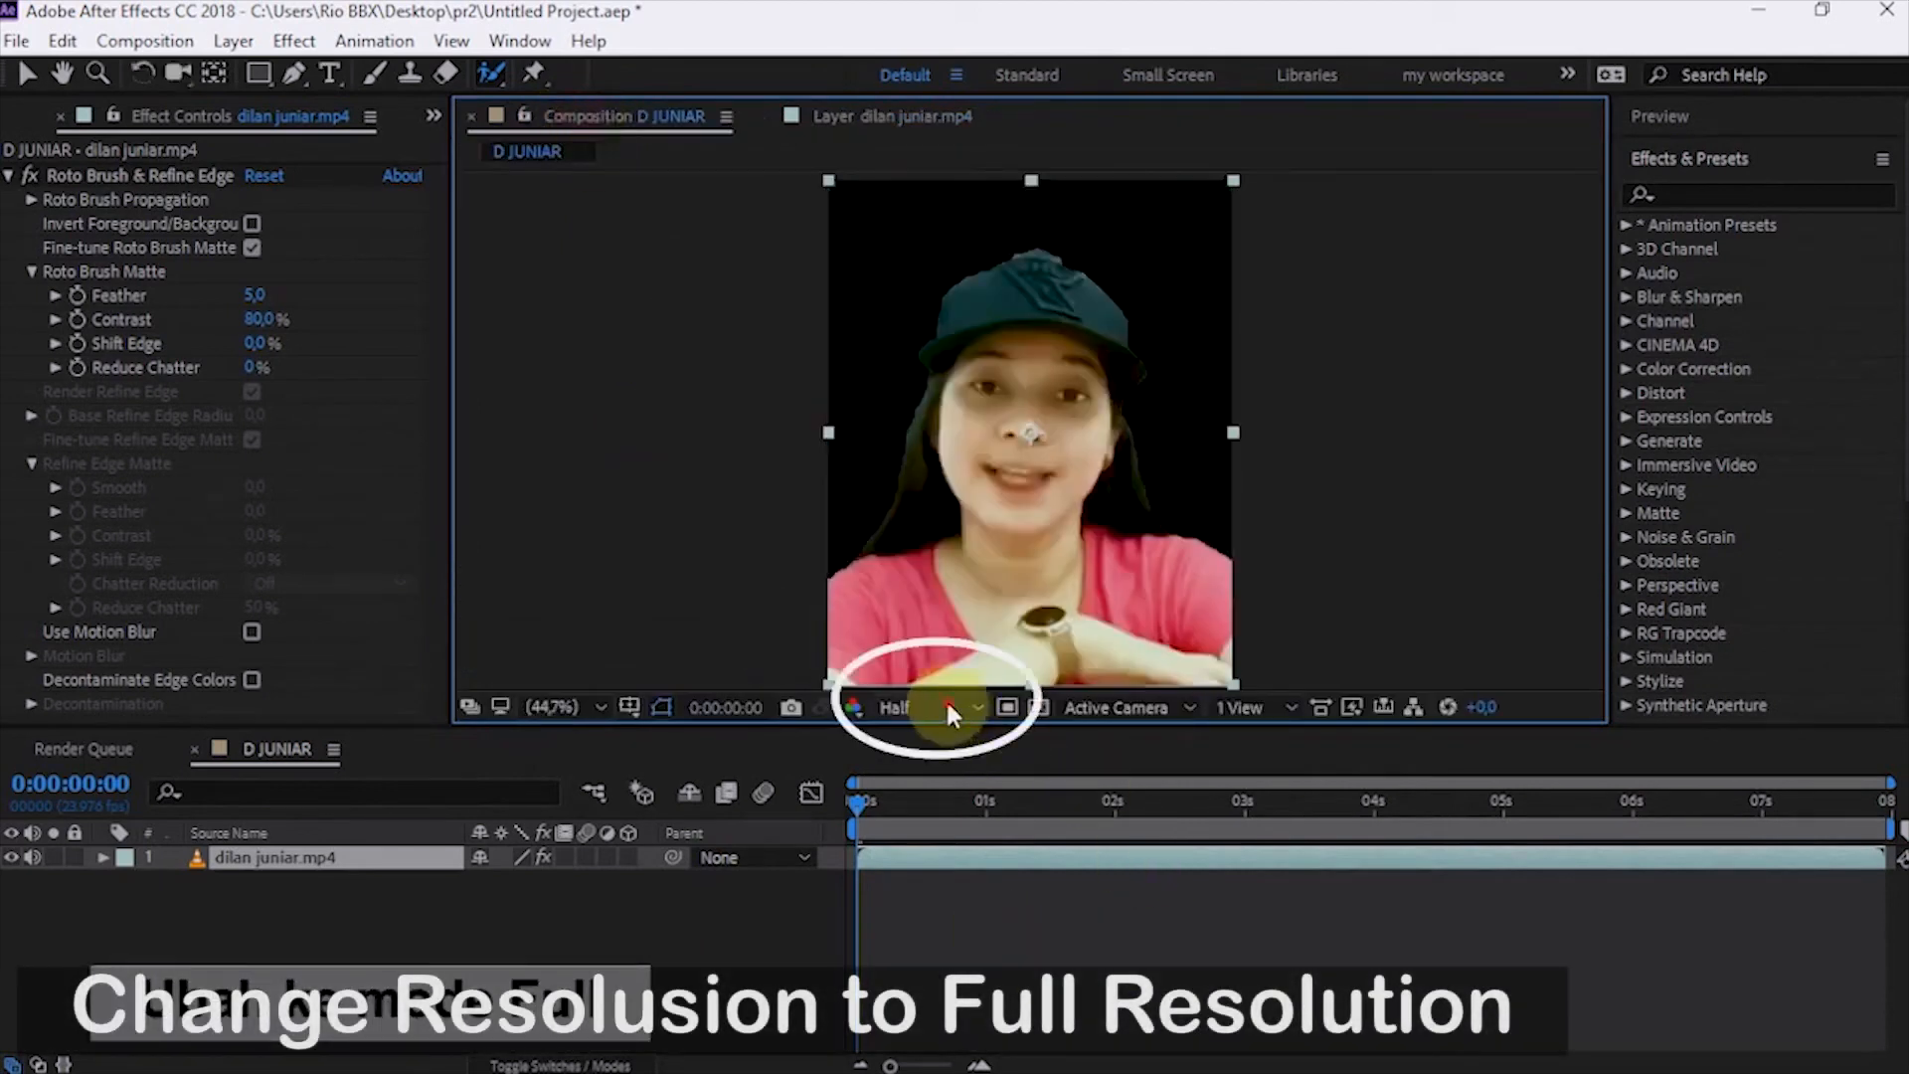
- Open the Composition panel's preview Resolution choices
{"action": "left_click", "coordinate": [907, 707]}
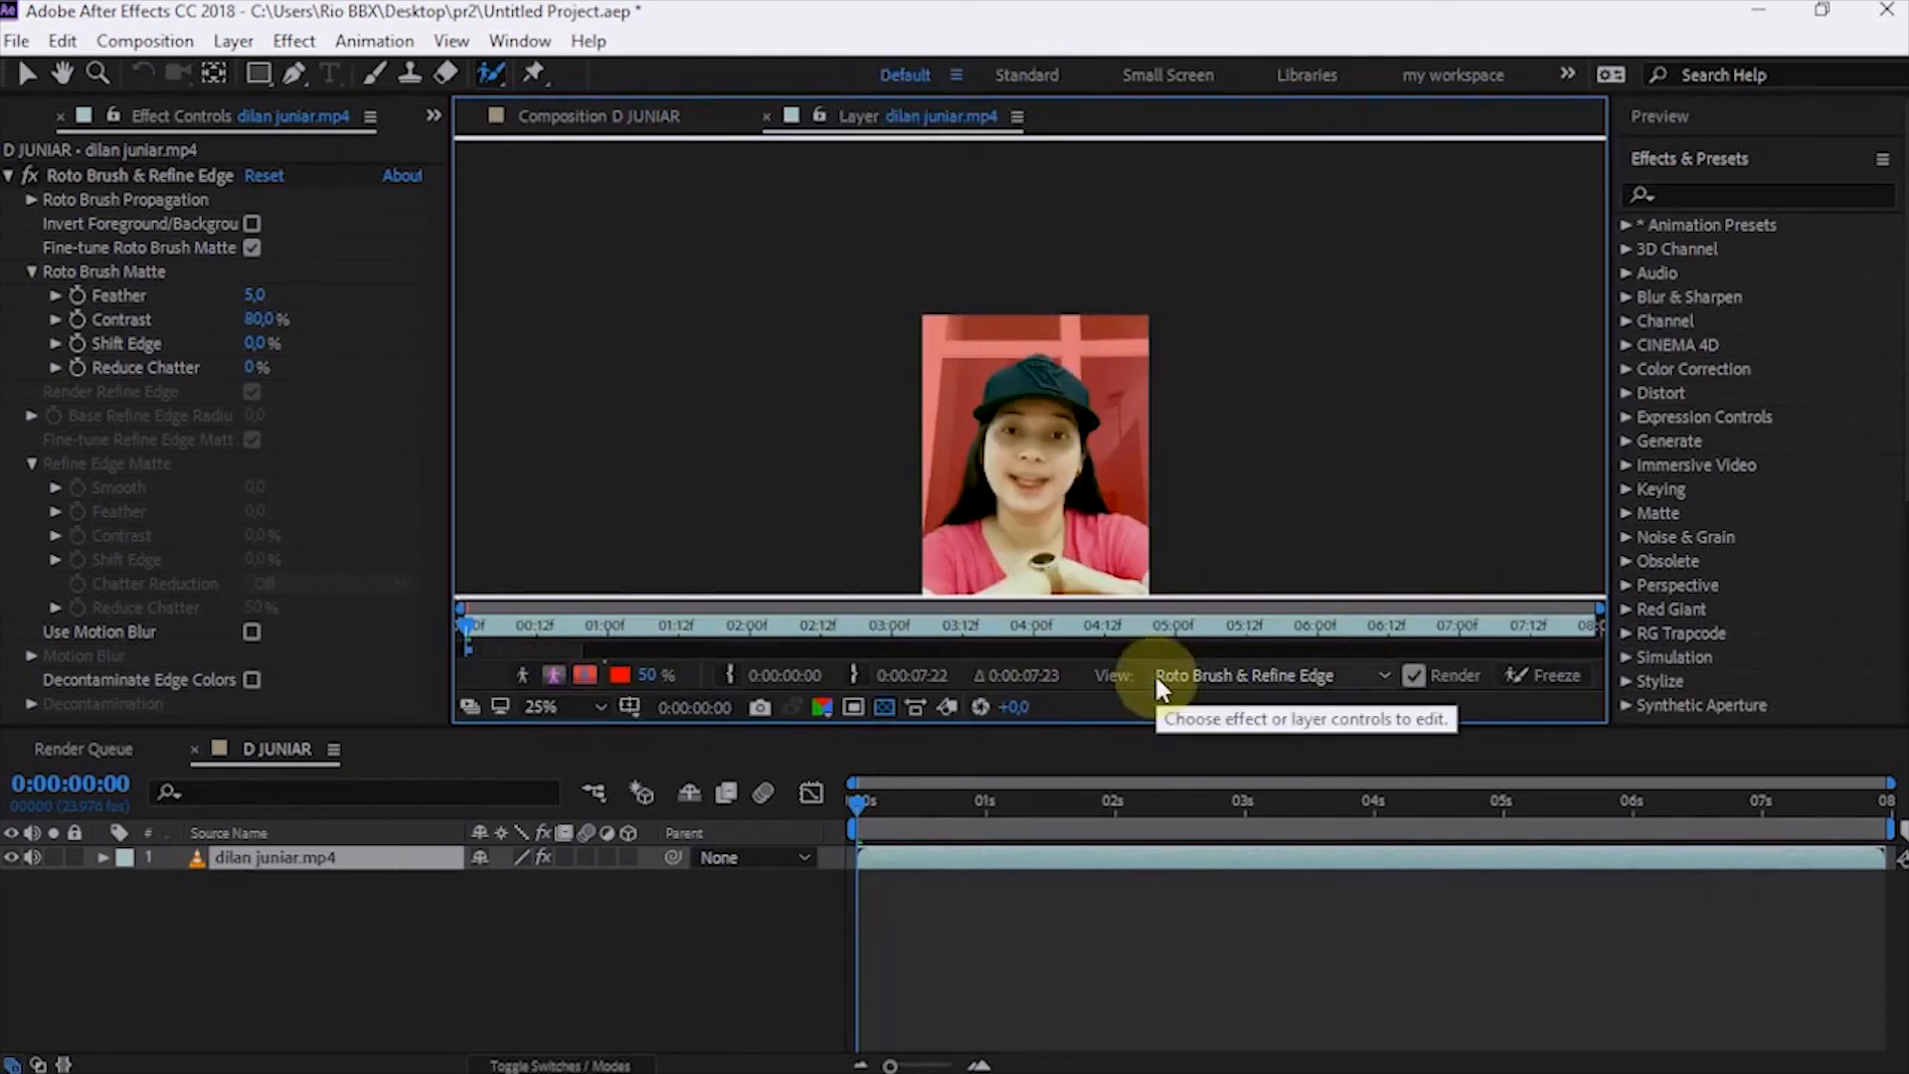
{"action": "mouse_move", "coordinate": [926, 706]}
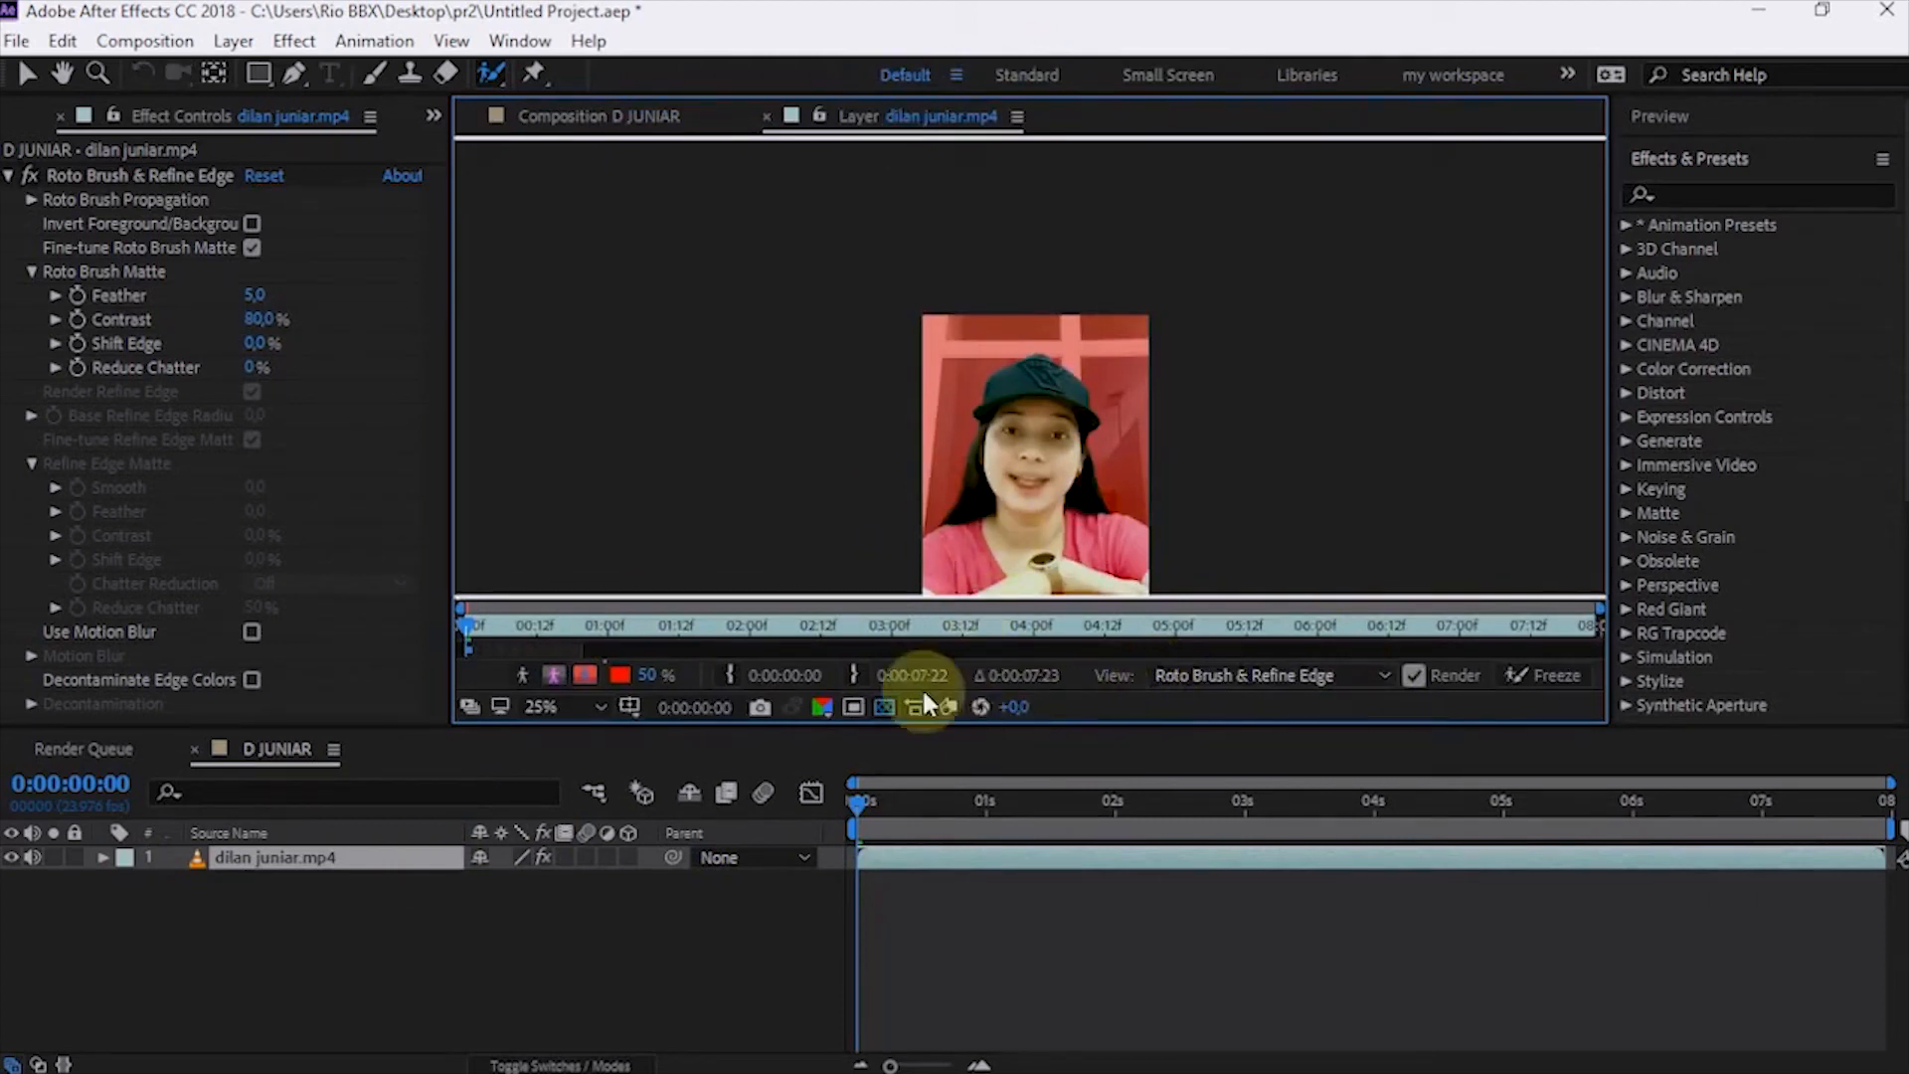
{"action": "mouse_move", "coordinate": [864, 804]}
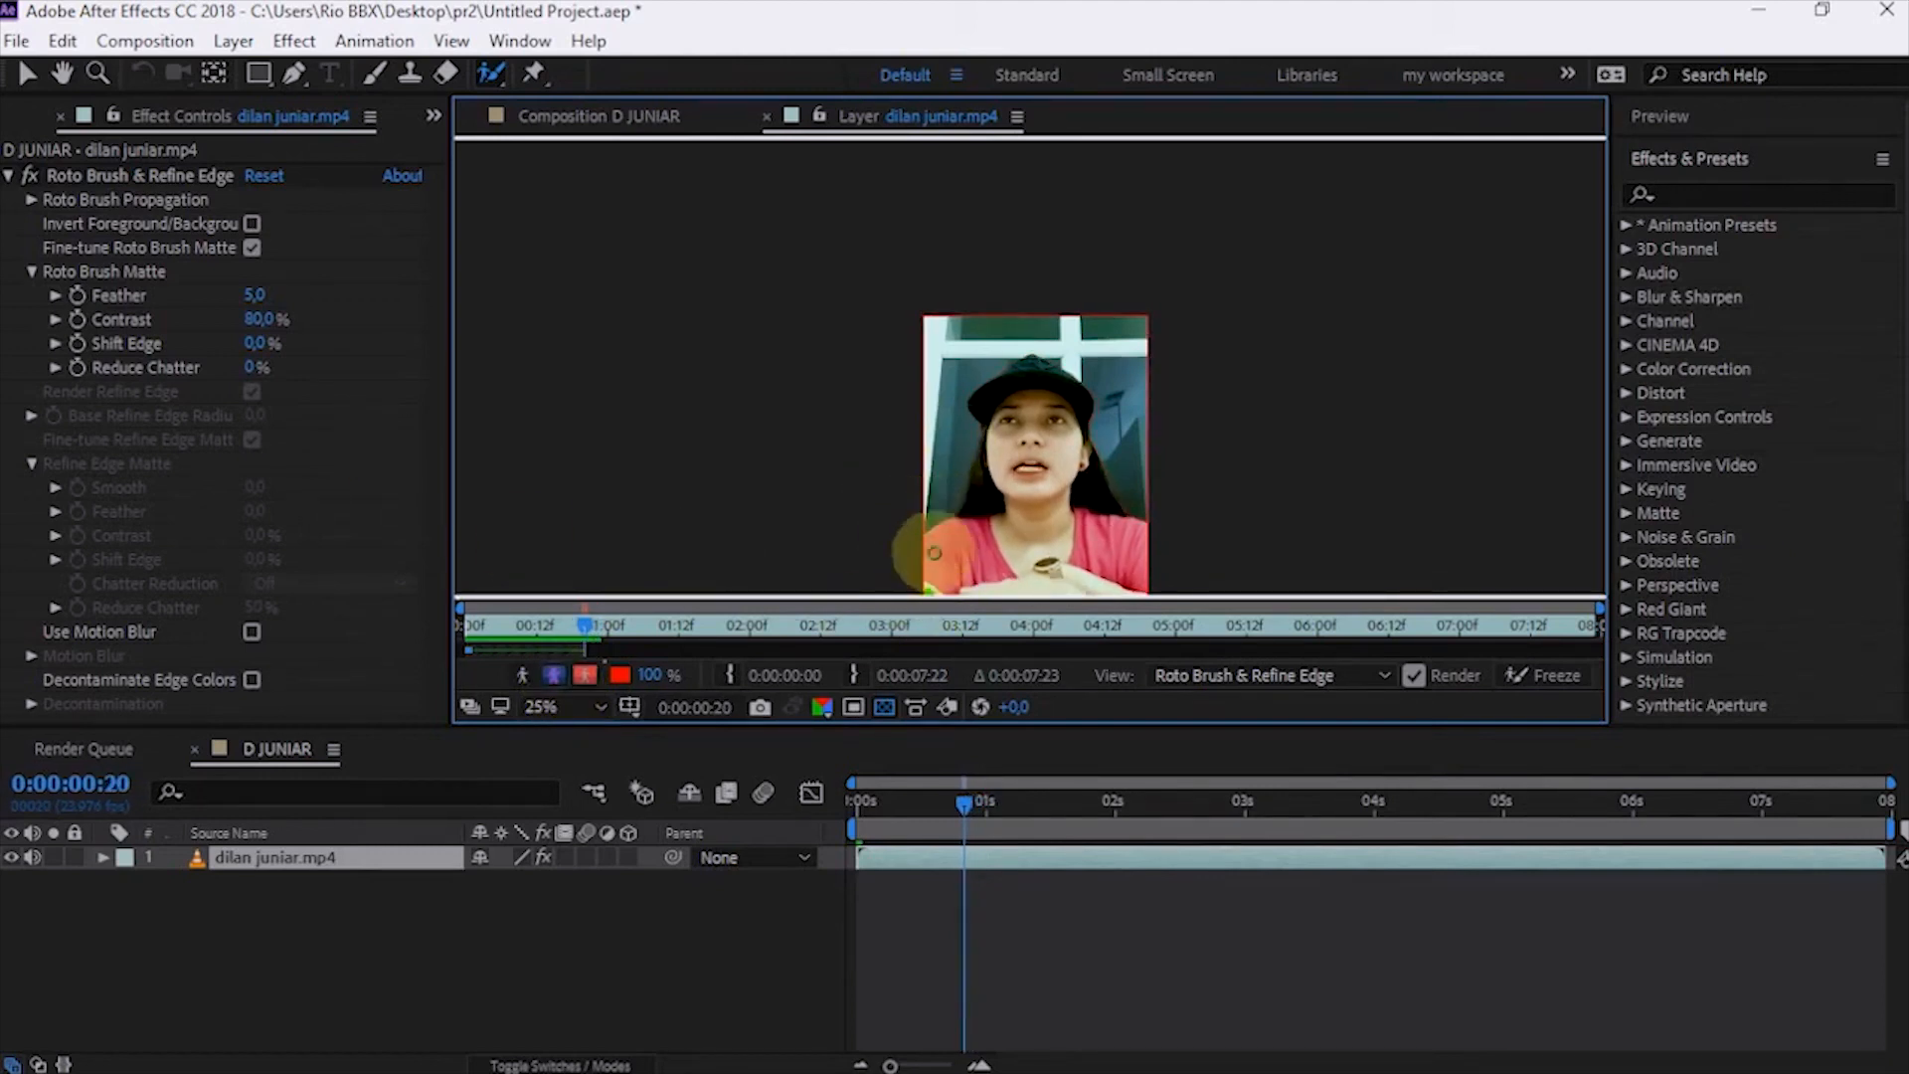
- Paint a foreground stroke over the woman and end the work area at 1 second
{"action": "left_click_drag", "start_coordinate": [932, 566], "coordinate": [1041, 371]}
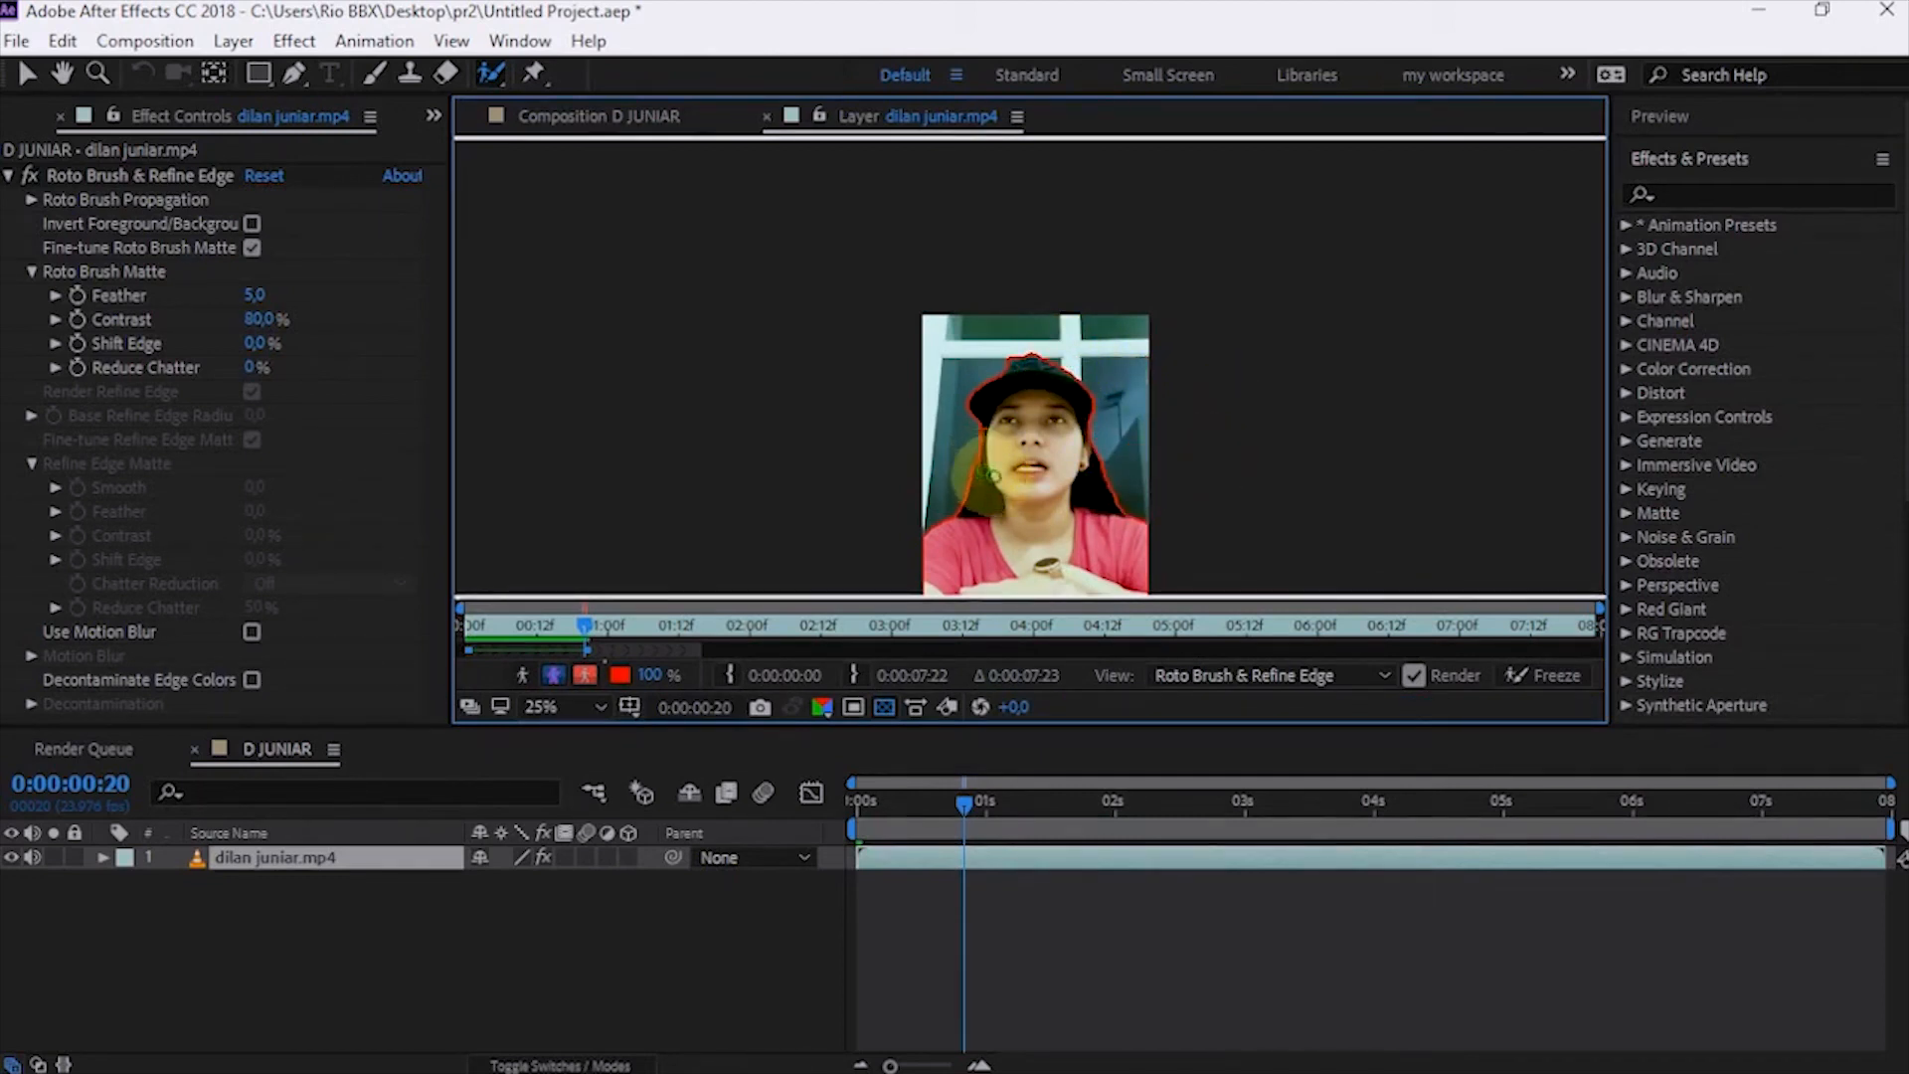
{"action": "left_click", "coordinate": [987, 801]}
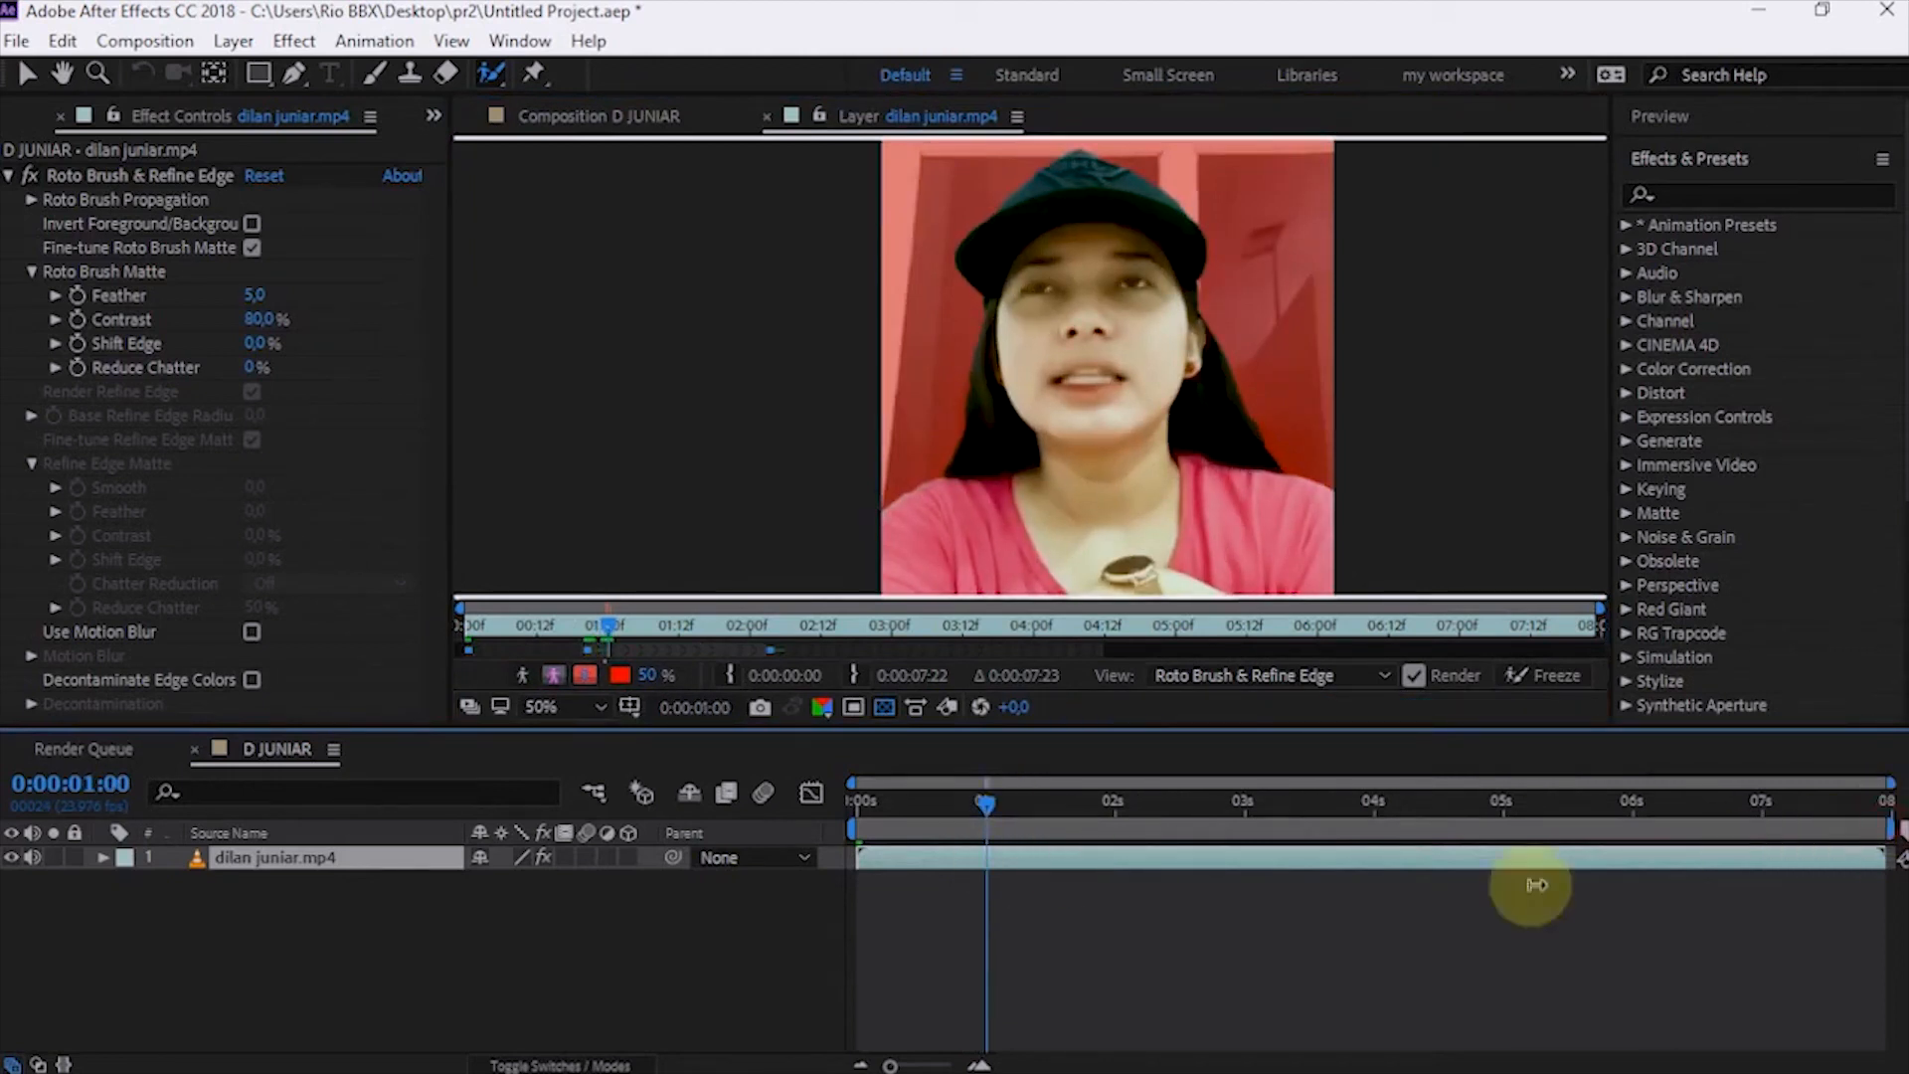
{"action": "left_click_drag", "start_coordinate": [1534, 885], "coordinate": [999, 932]}
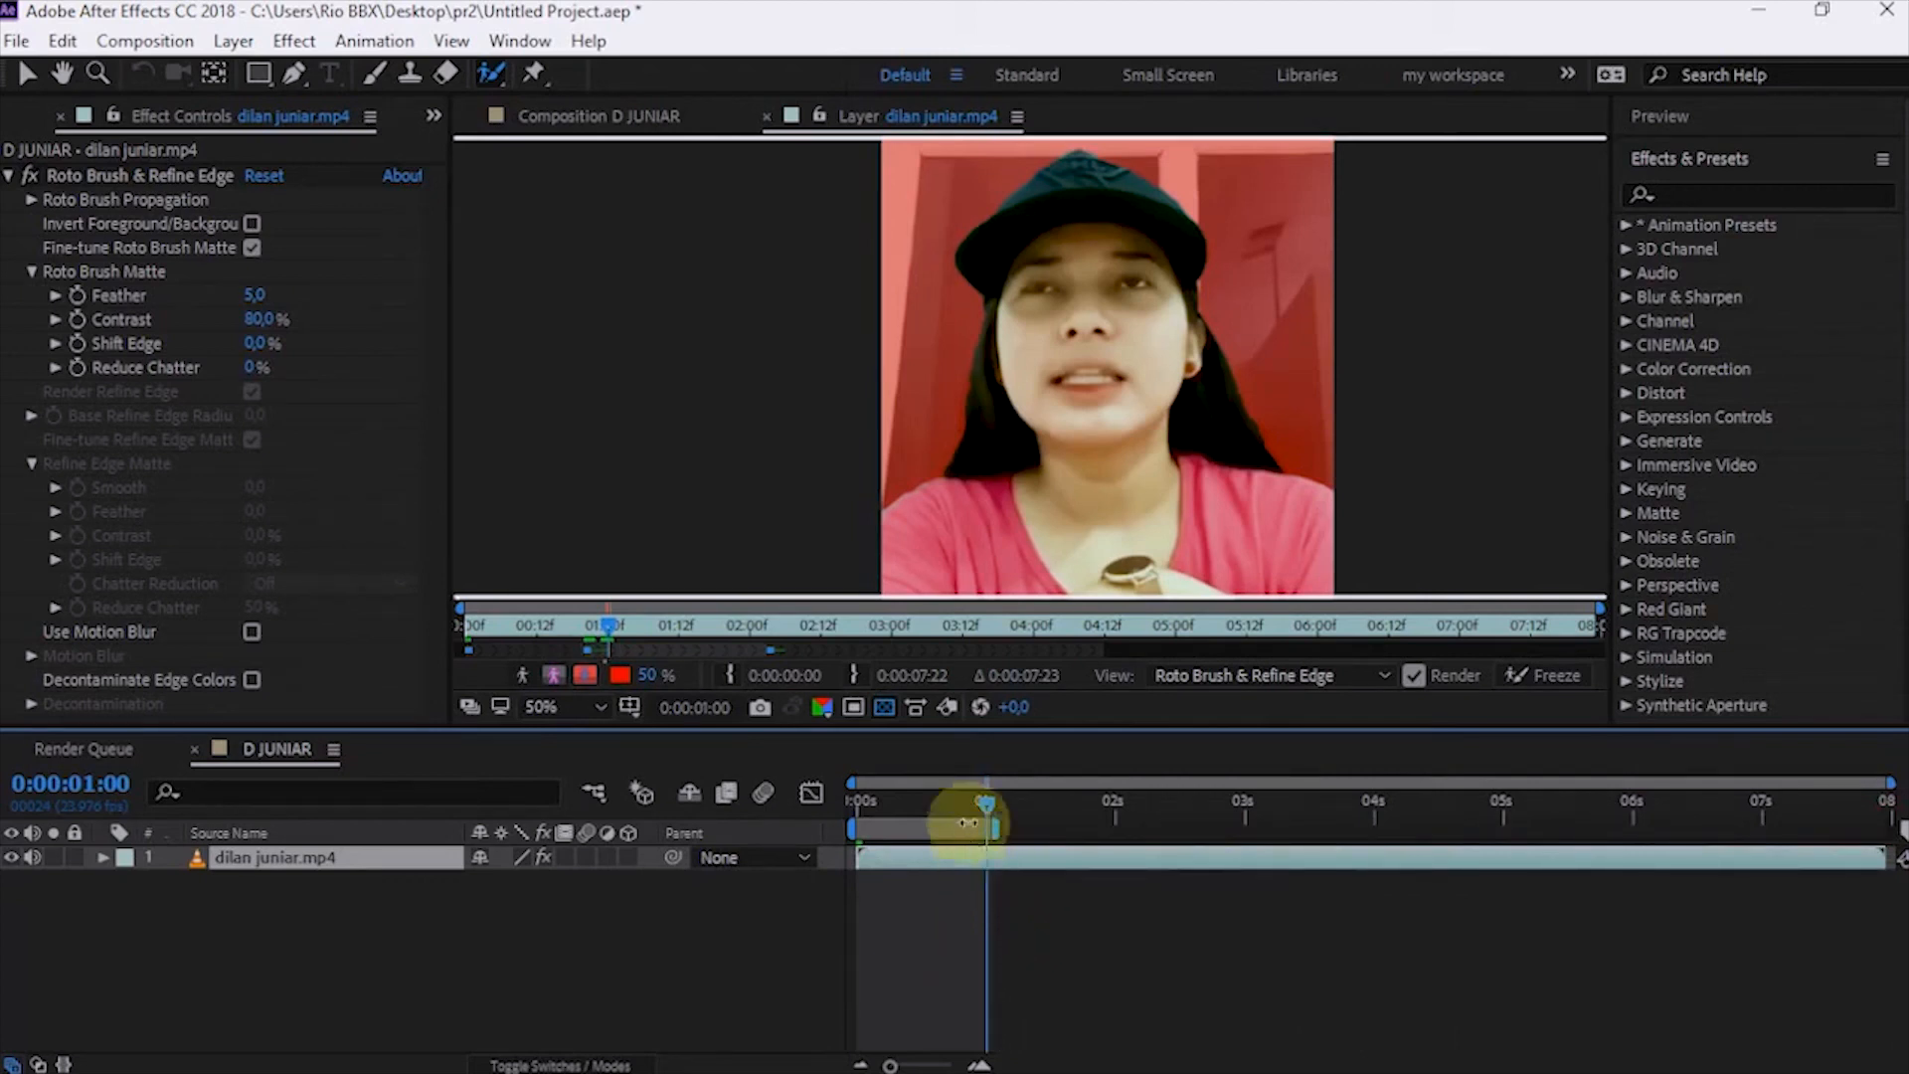
{"action": "right_click", "coordinate": [986, 828]}
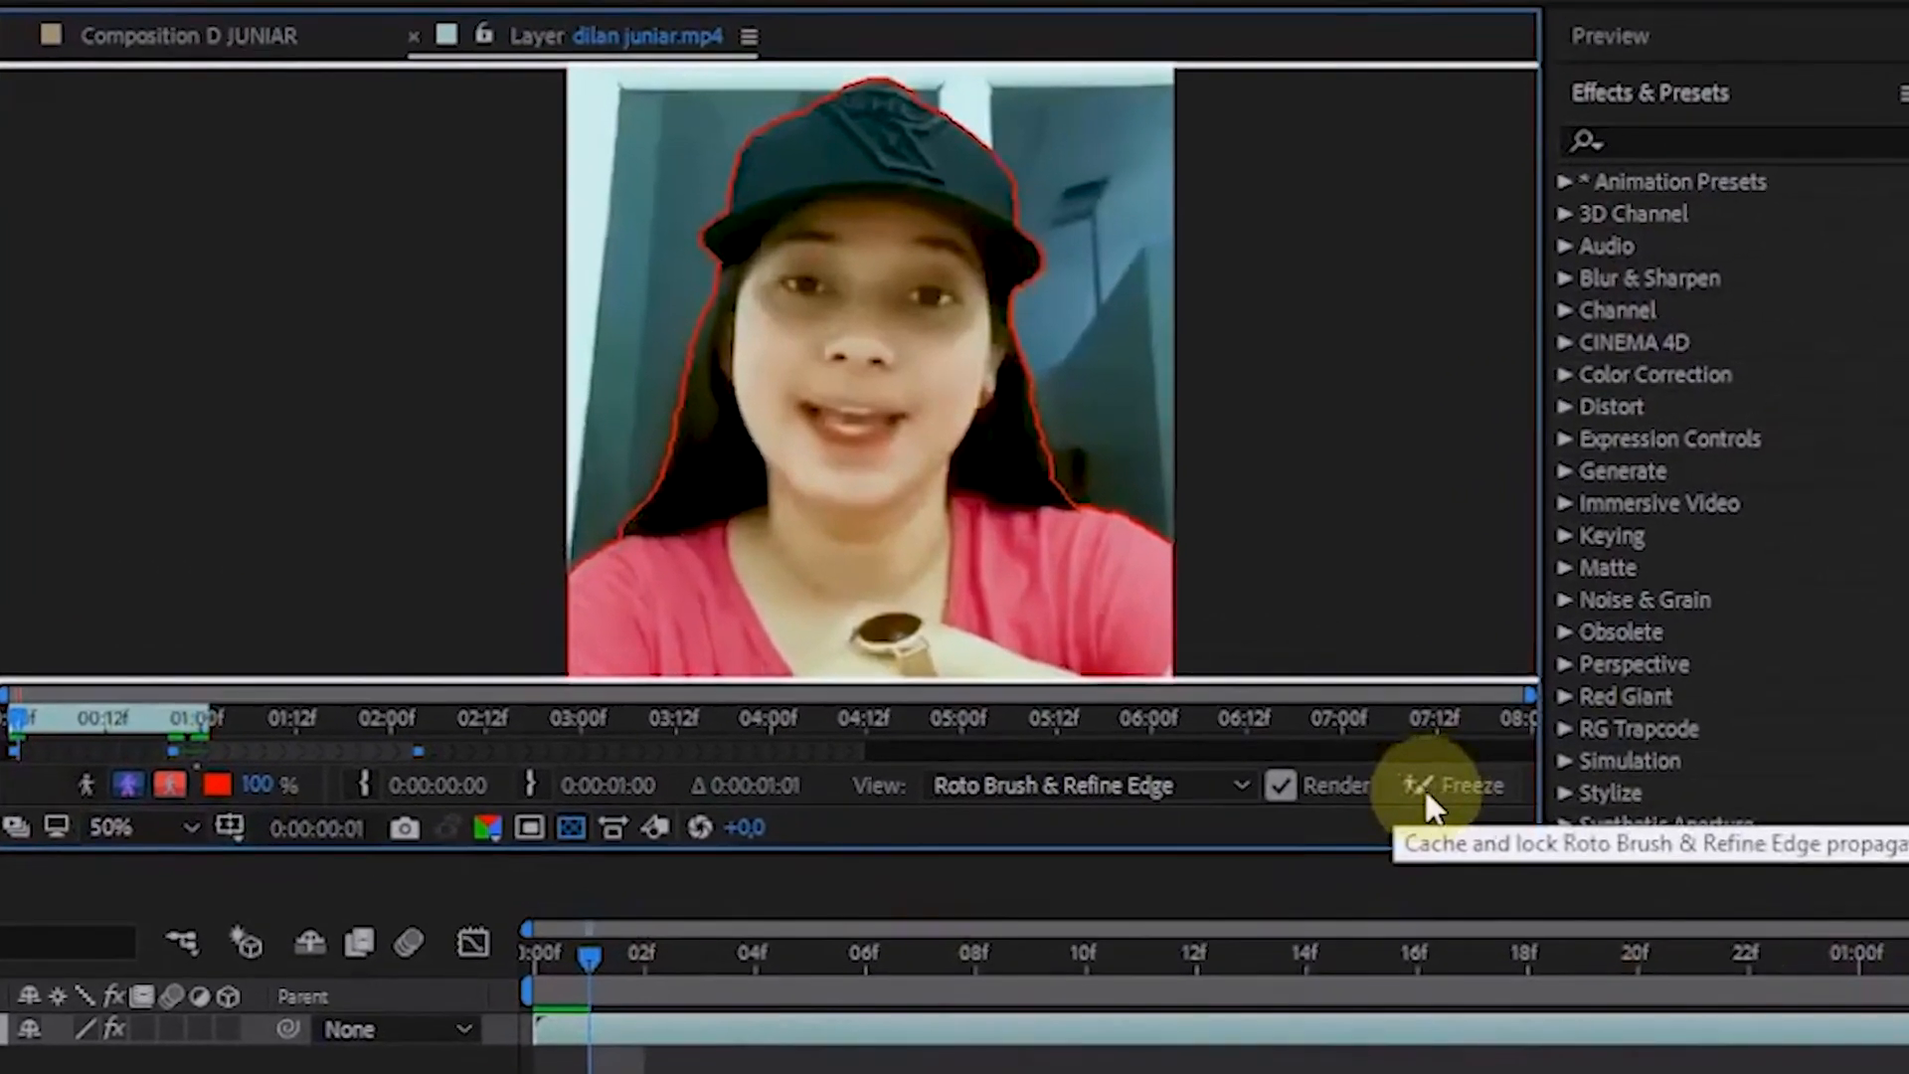
- Freeze the woman's Roto Brush matte propagation in the Layer panel
{"action": "left_click", "coordinate": [1468, 785]}
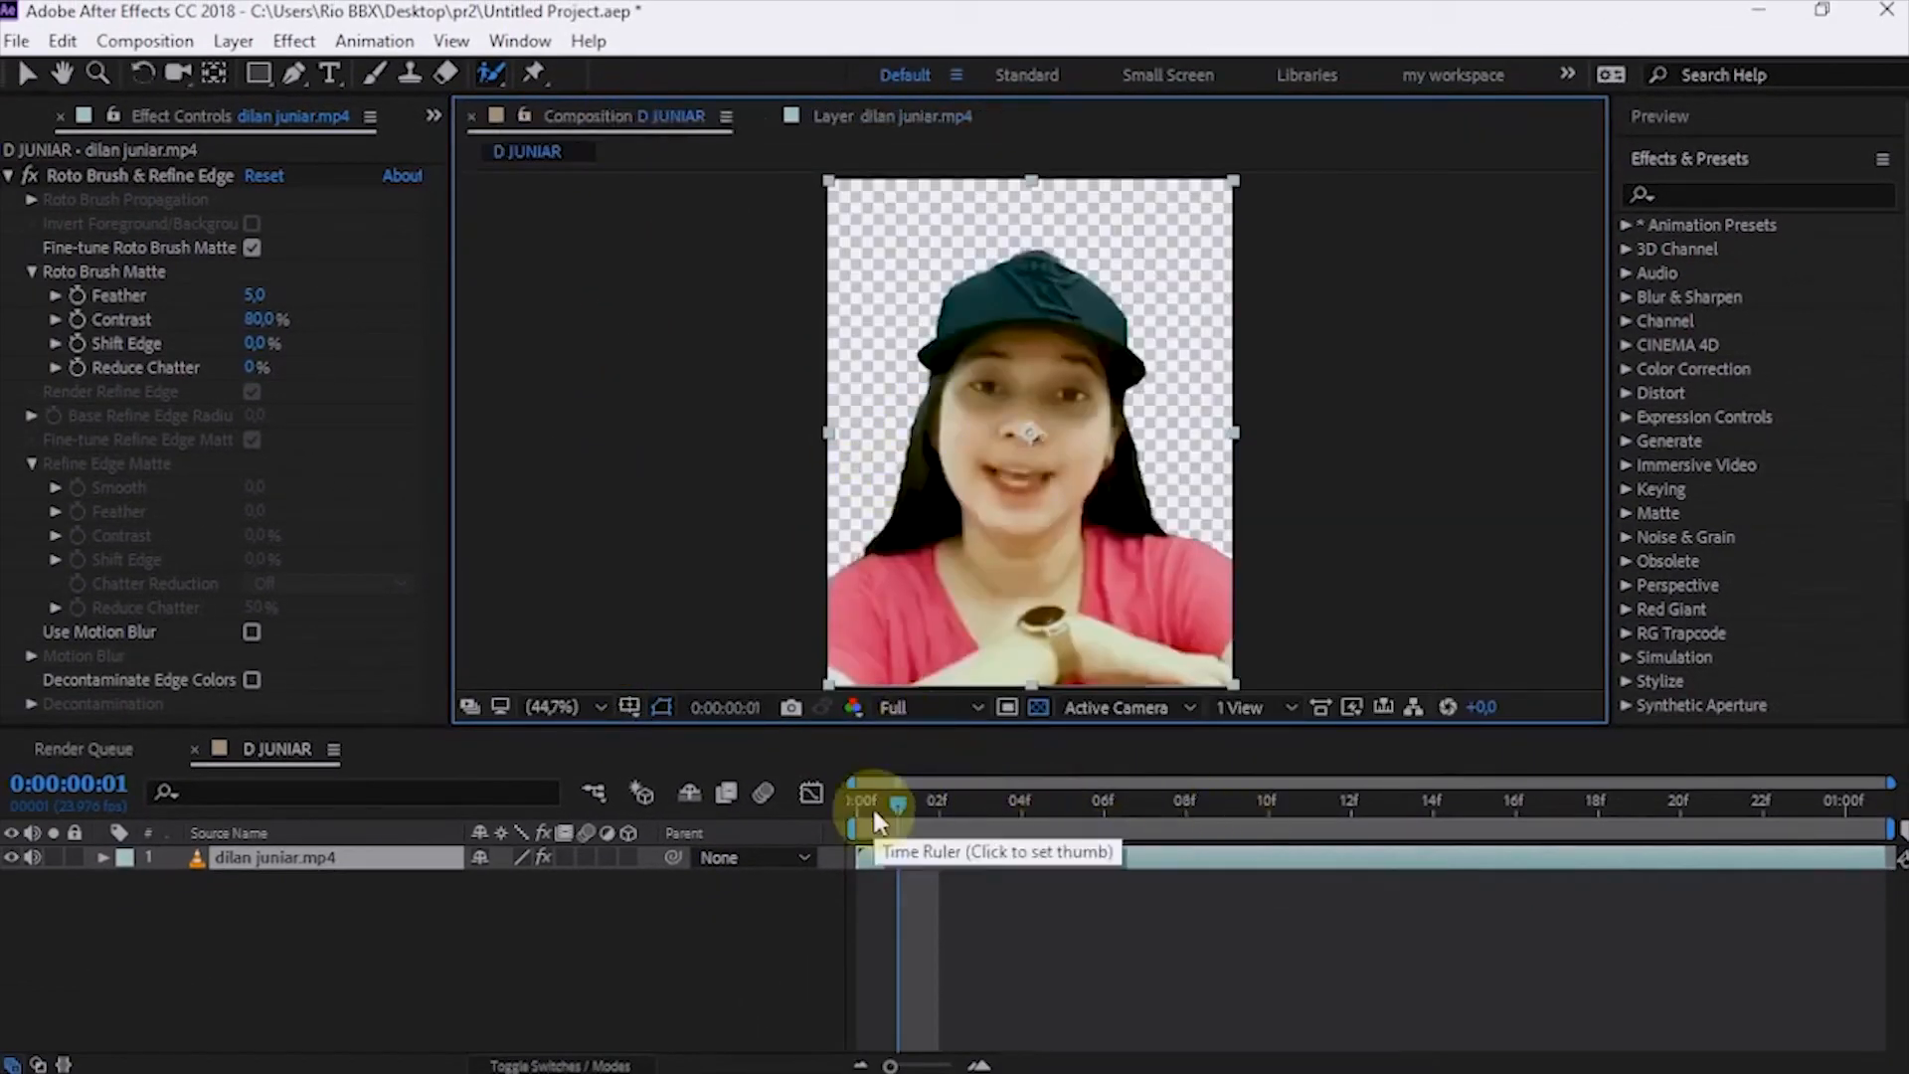
- Jump to the clip start and scrub through frames to check the cut-out
{"action": "left_click", "coordinate": [855, 802]}
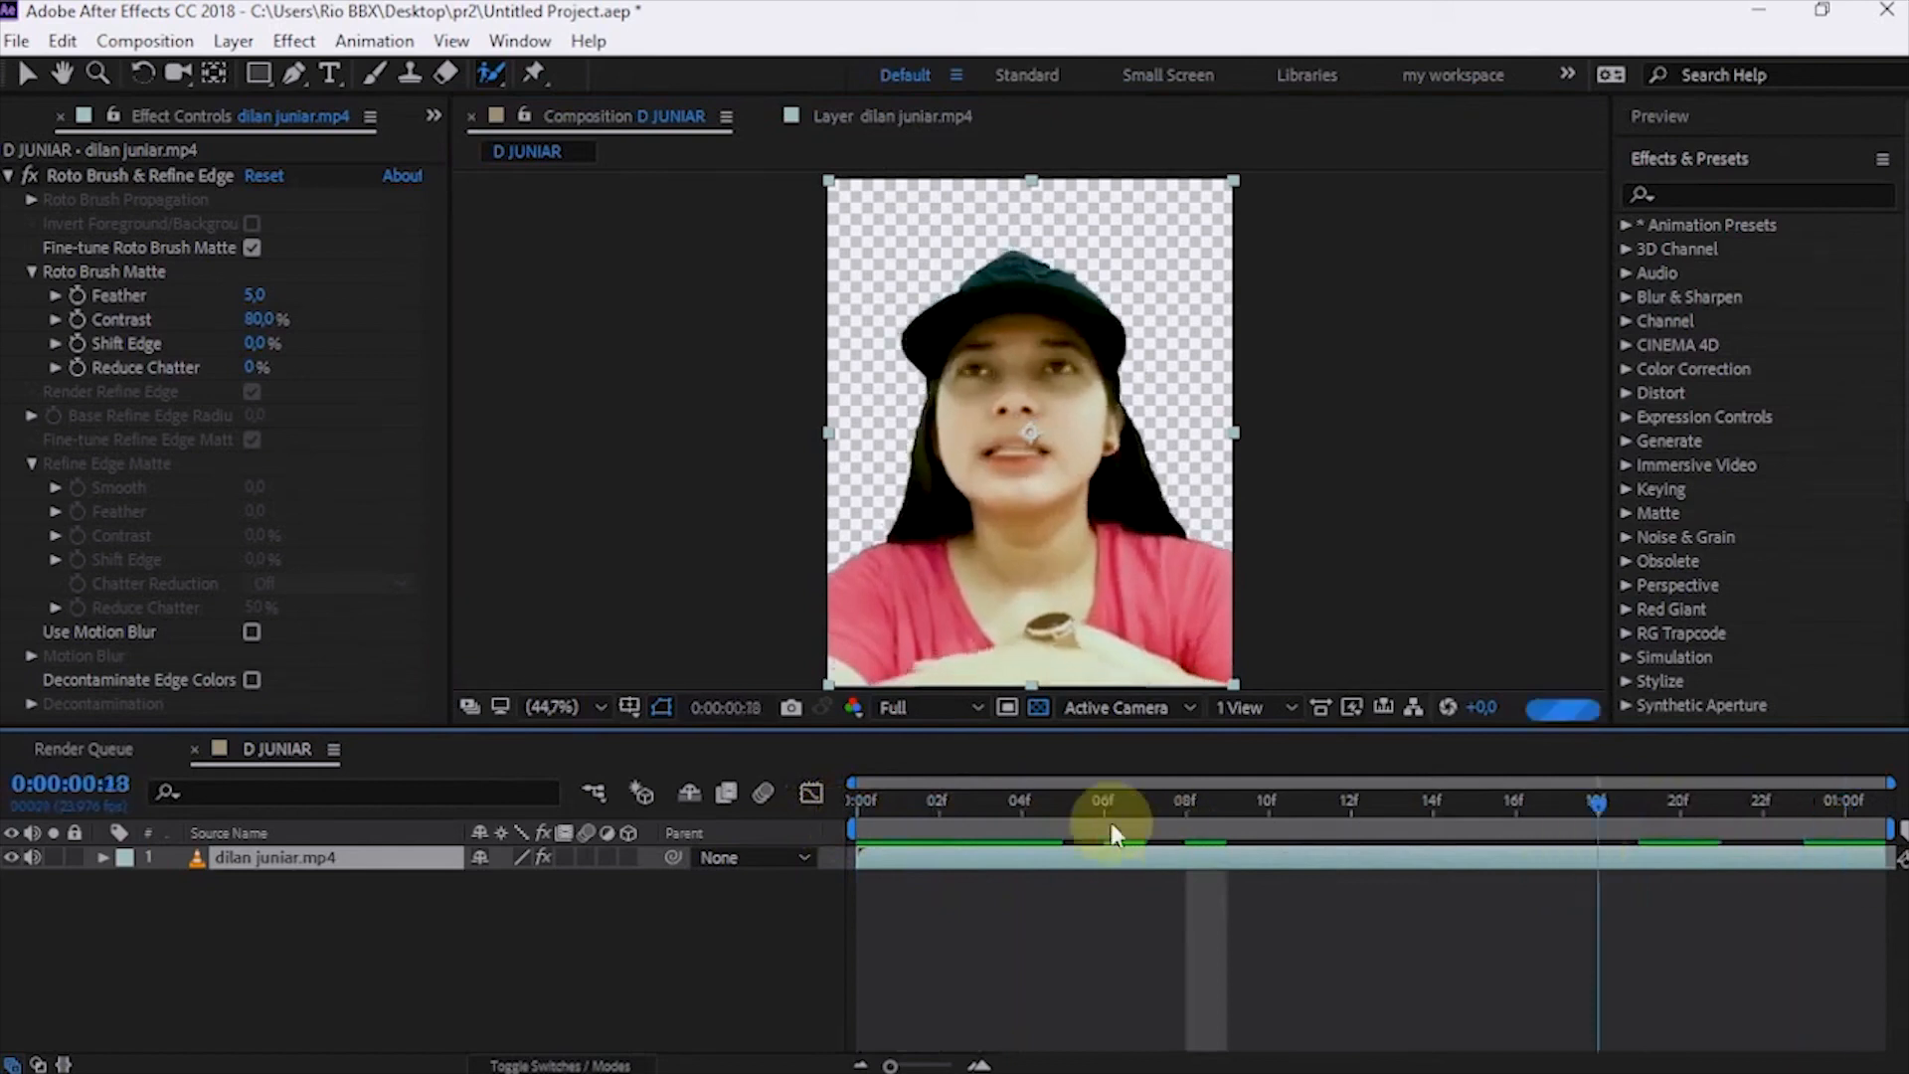
{"action": "left_click_drag", "start_coordinate": [1108, 802], "coordinate": [981, 801]}
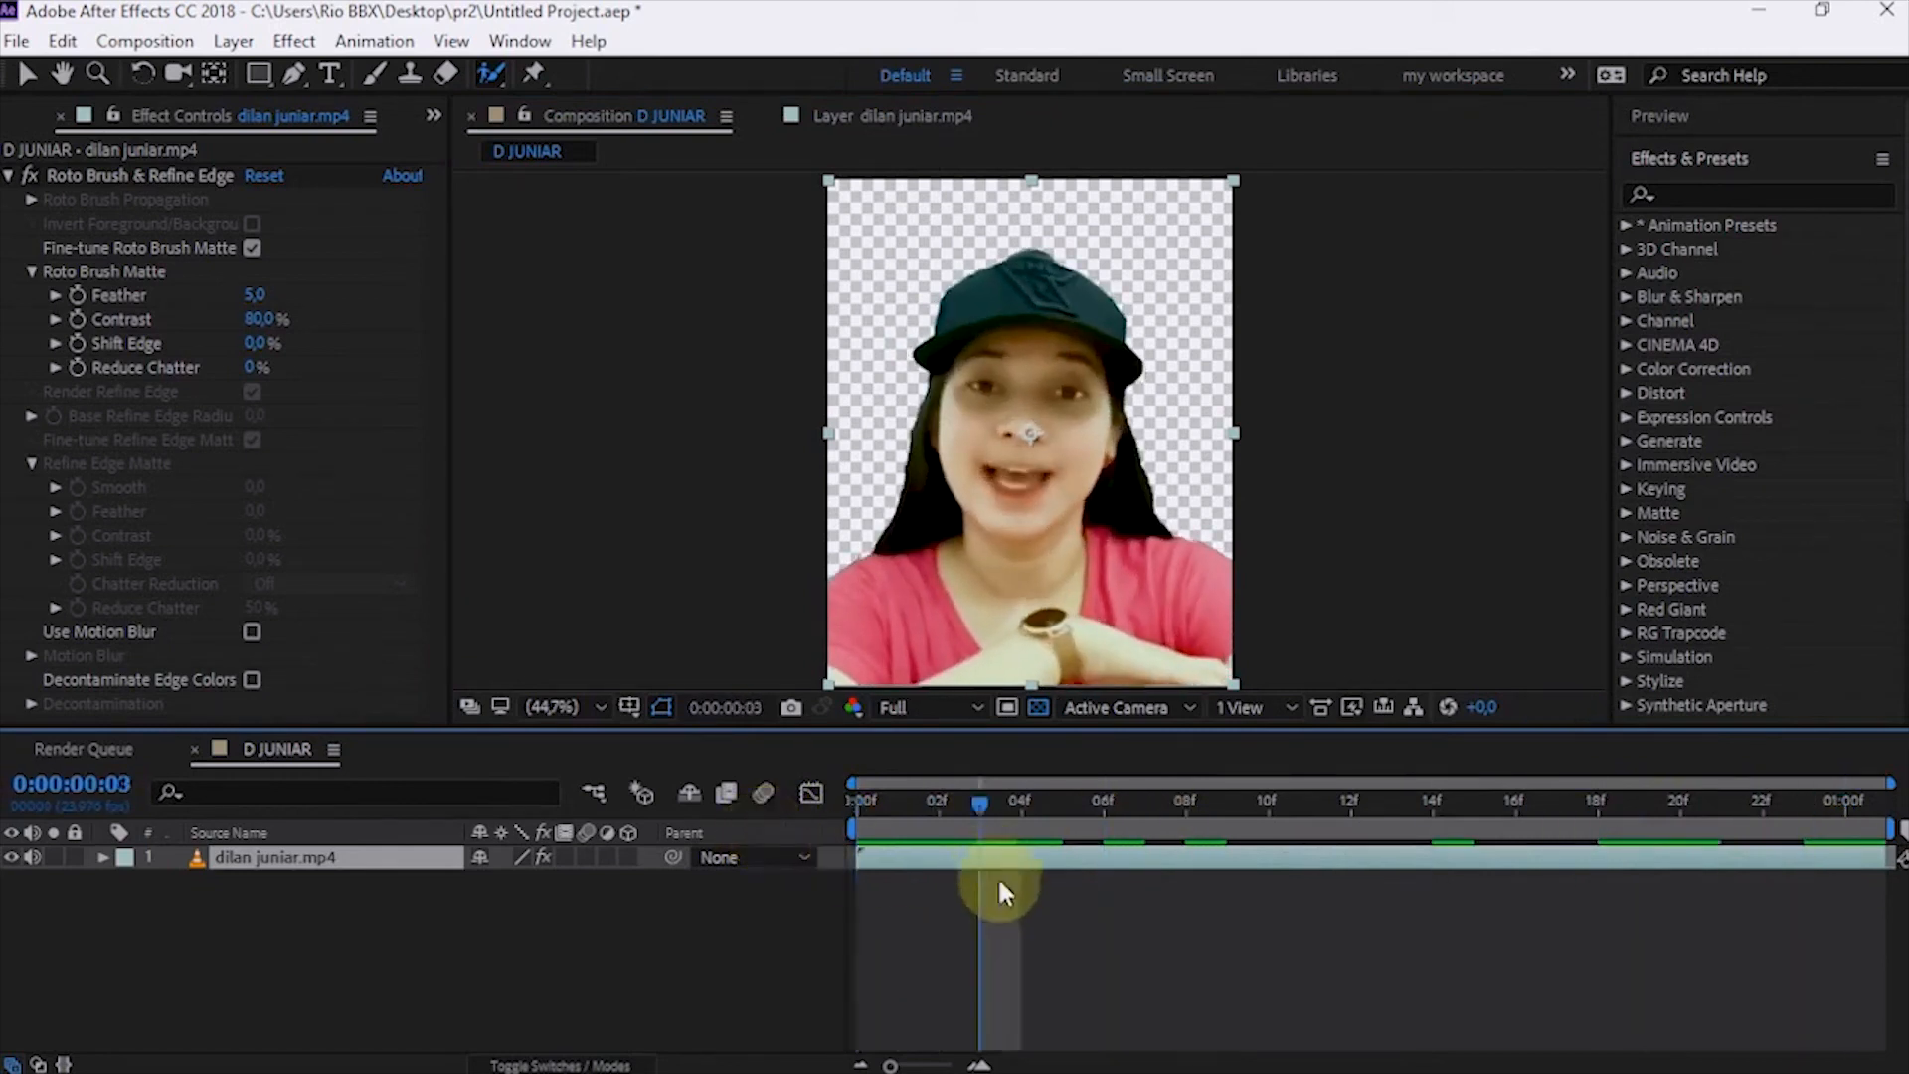
{"action": "mouse_move", "coordinate": [889, 444]}
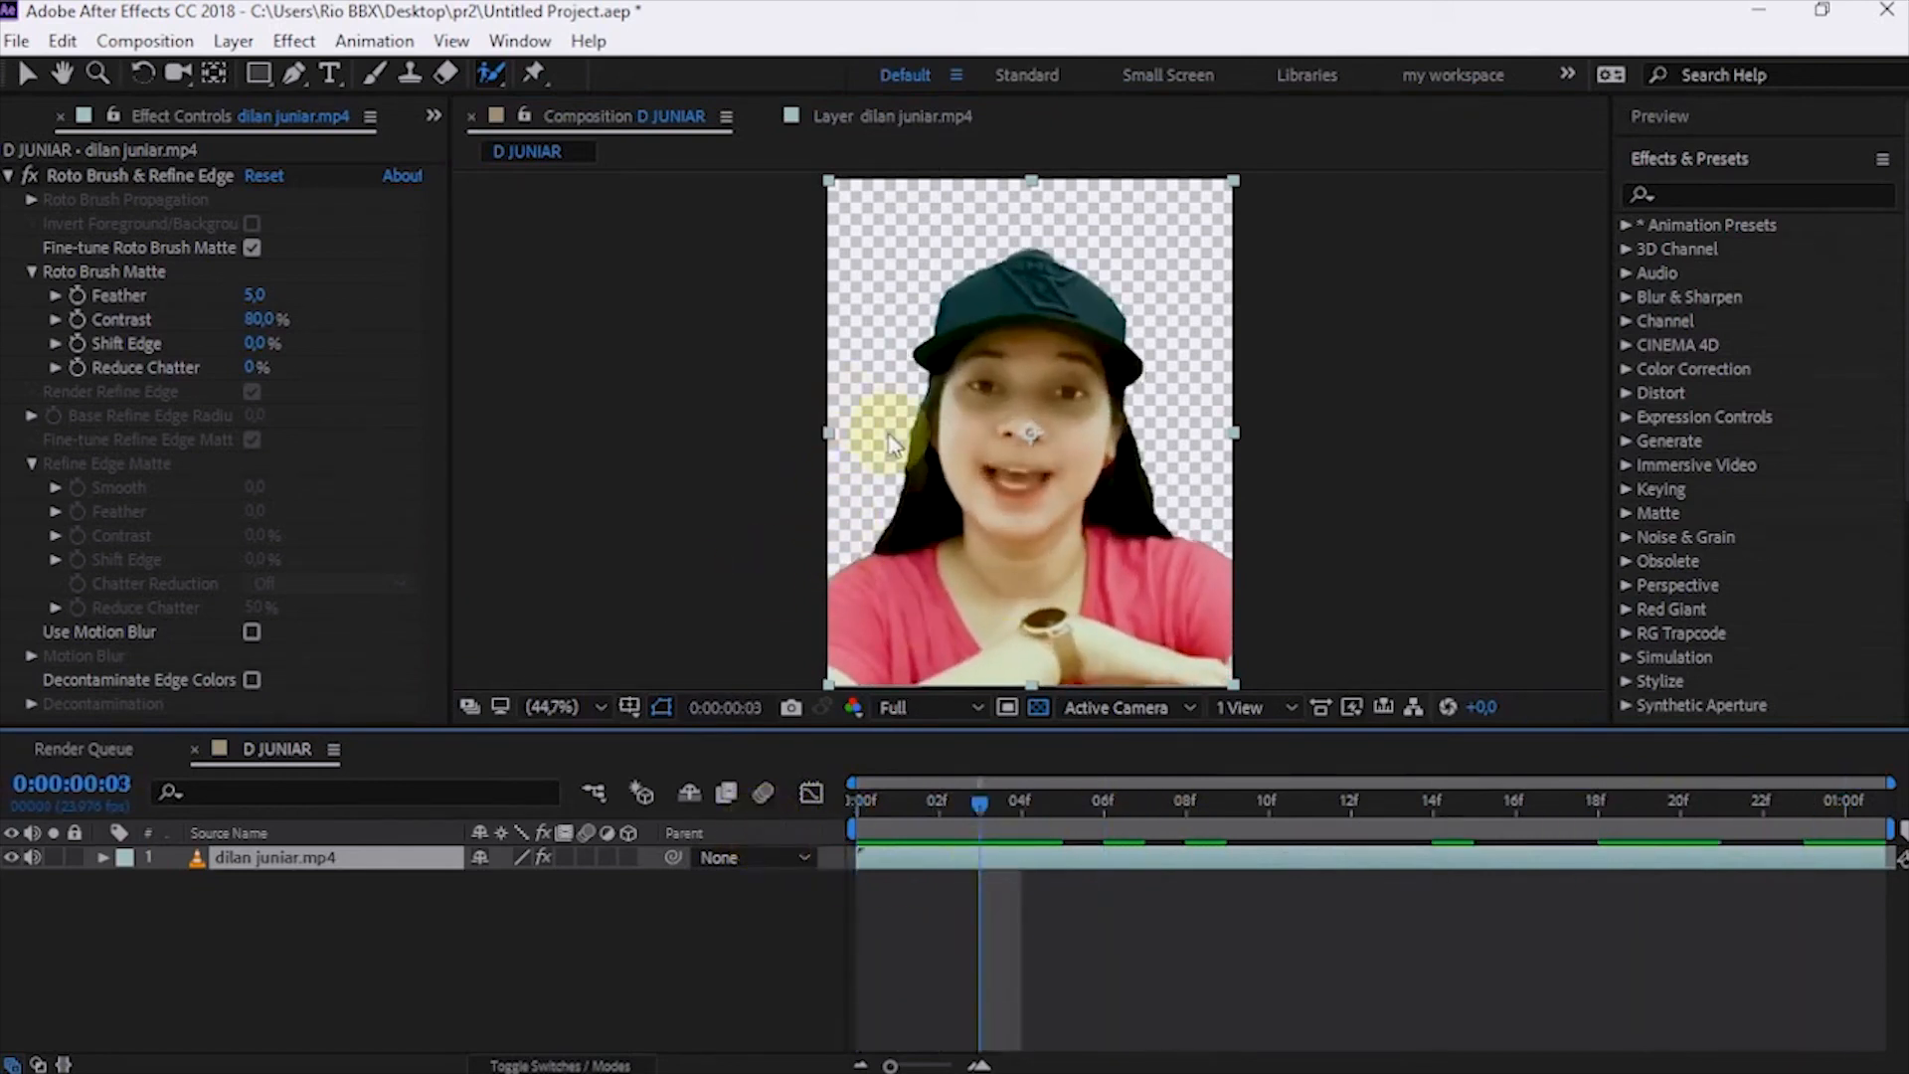
{"action": "left_click", "coordinate": [1037, 707]}
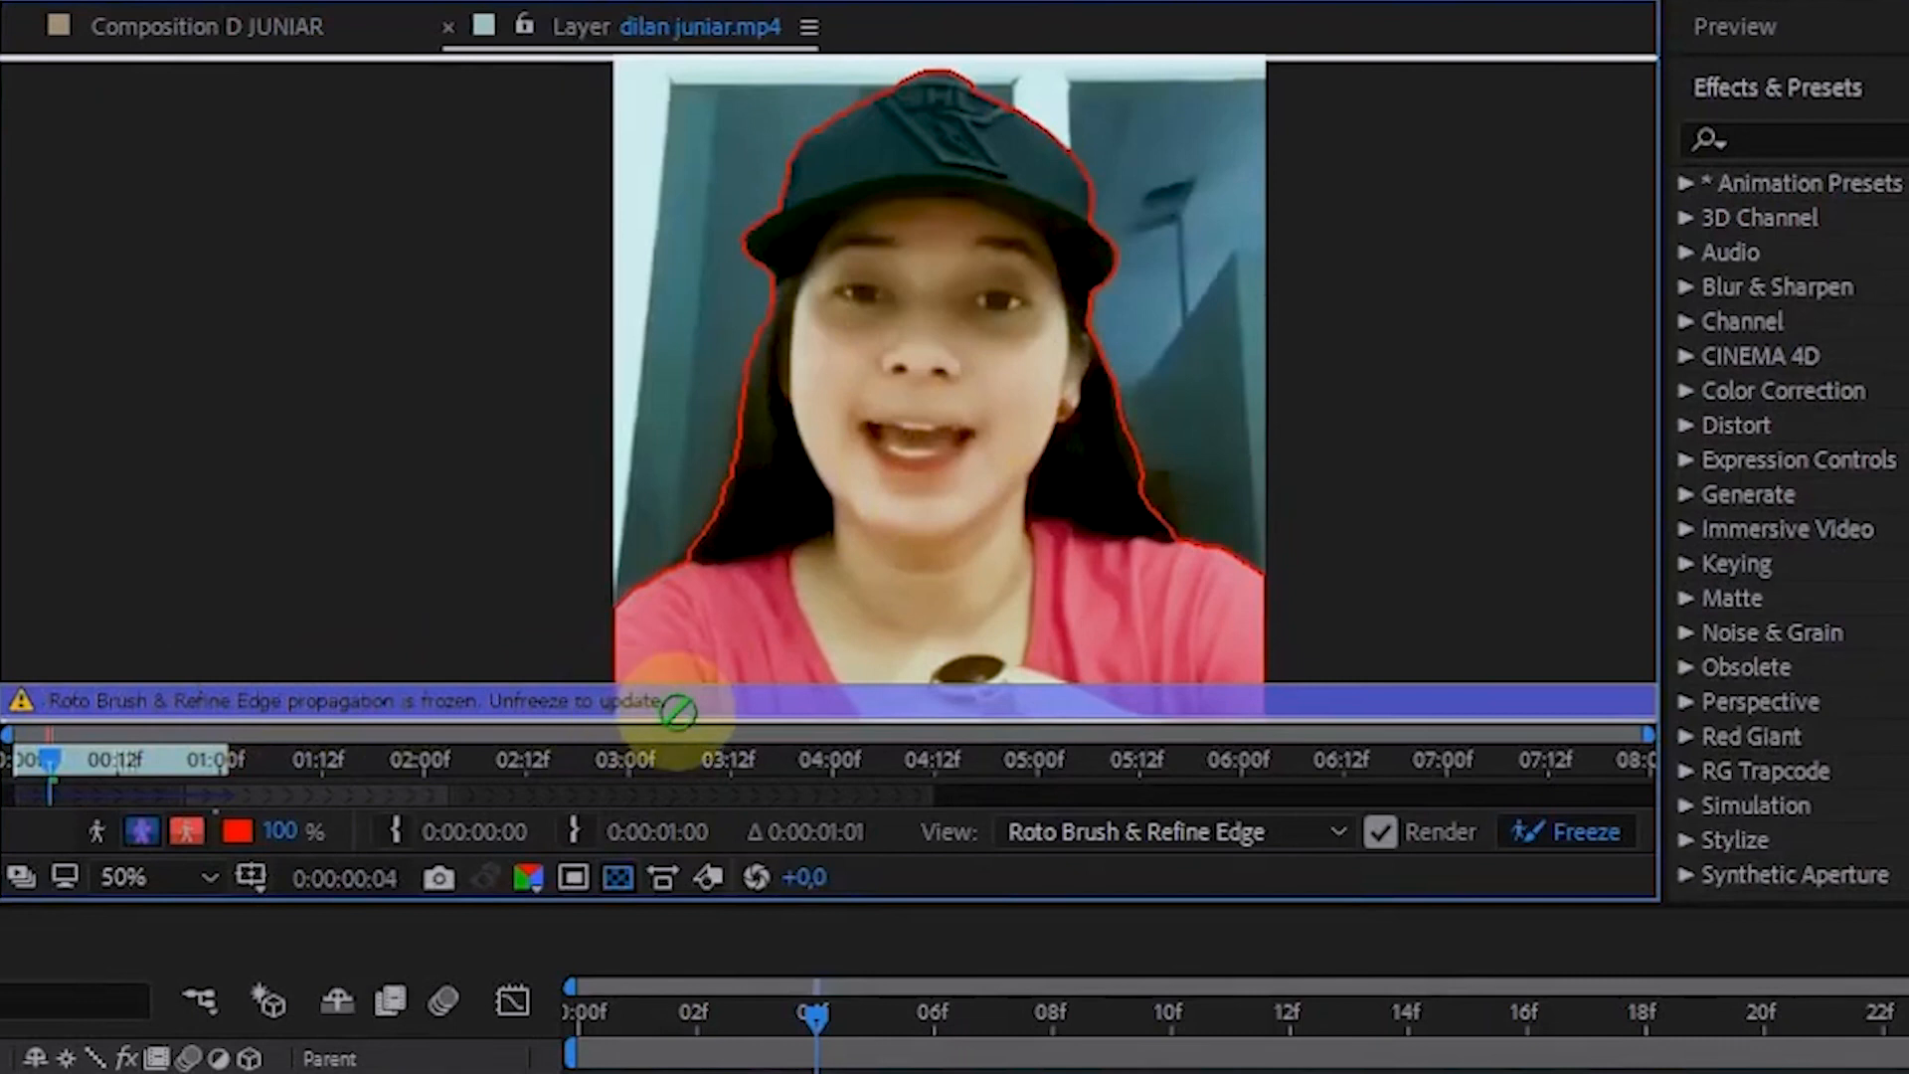
{"action": "mouse_move", "coordinate": [1577, 846]}
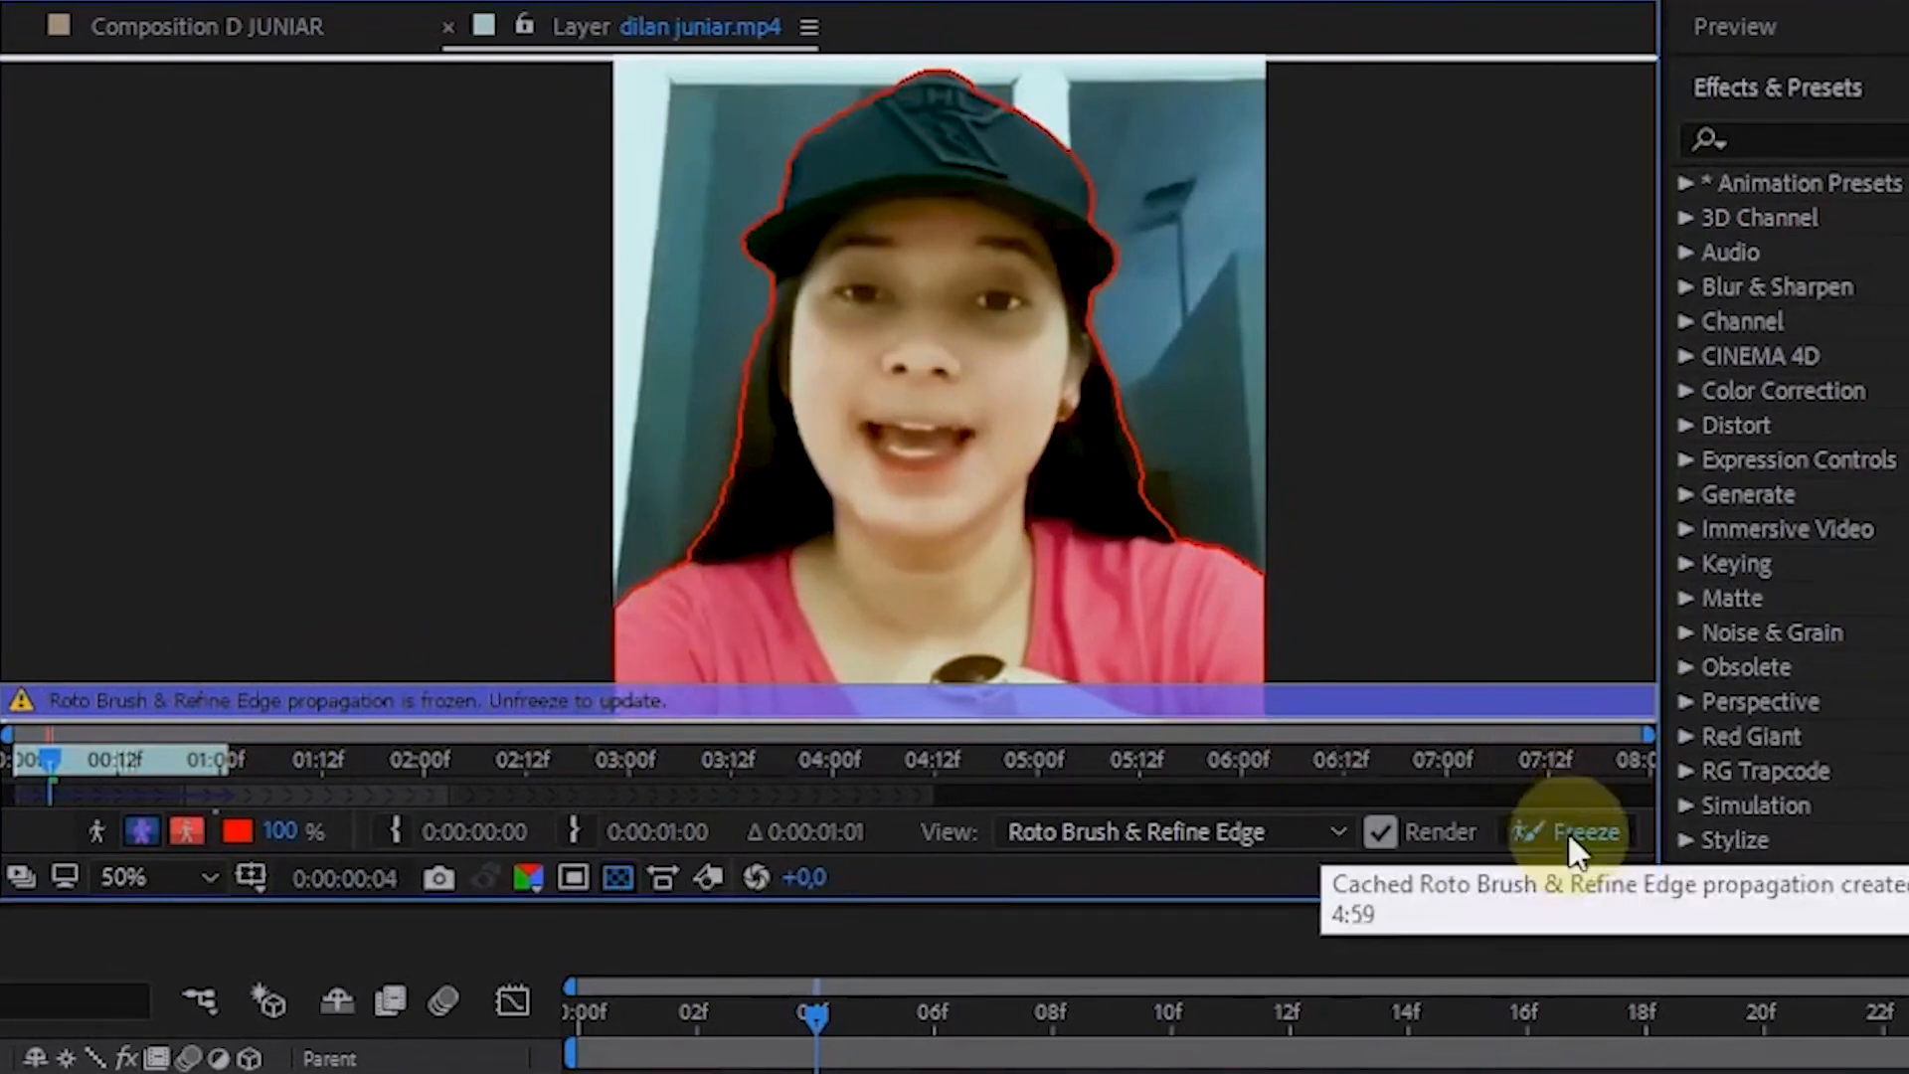
- Unfreeze the Roto Brush propagation and pick the Refine Edge tool group
{"action": "left_click", "coordinate": [1583, 831]}
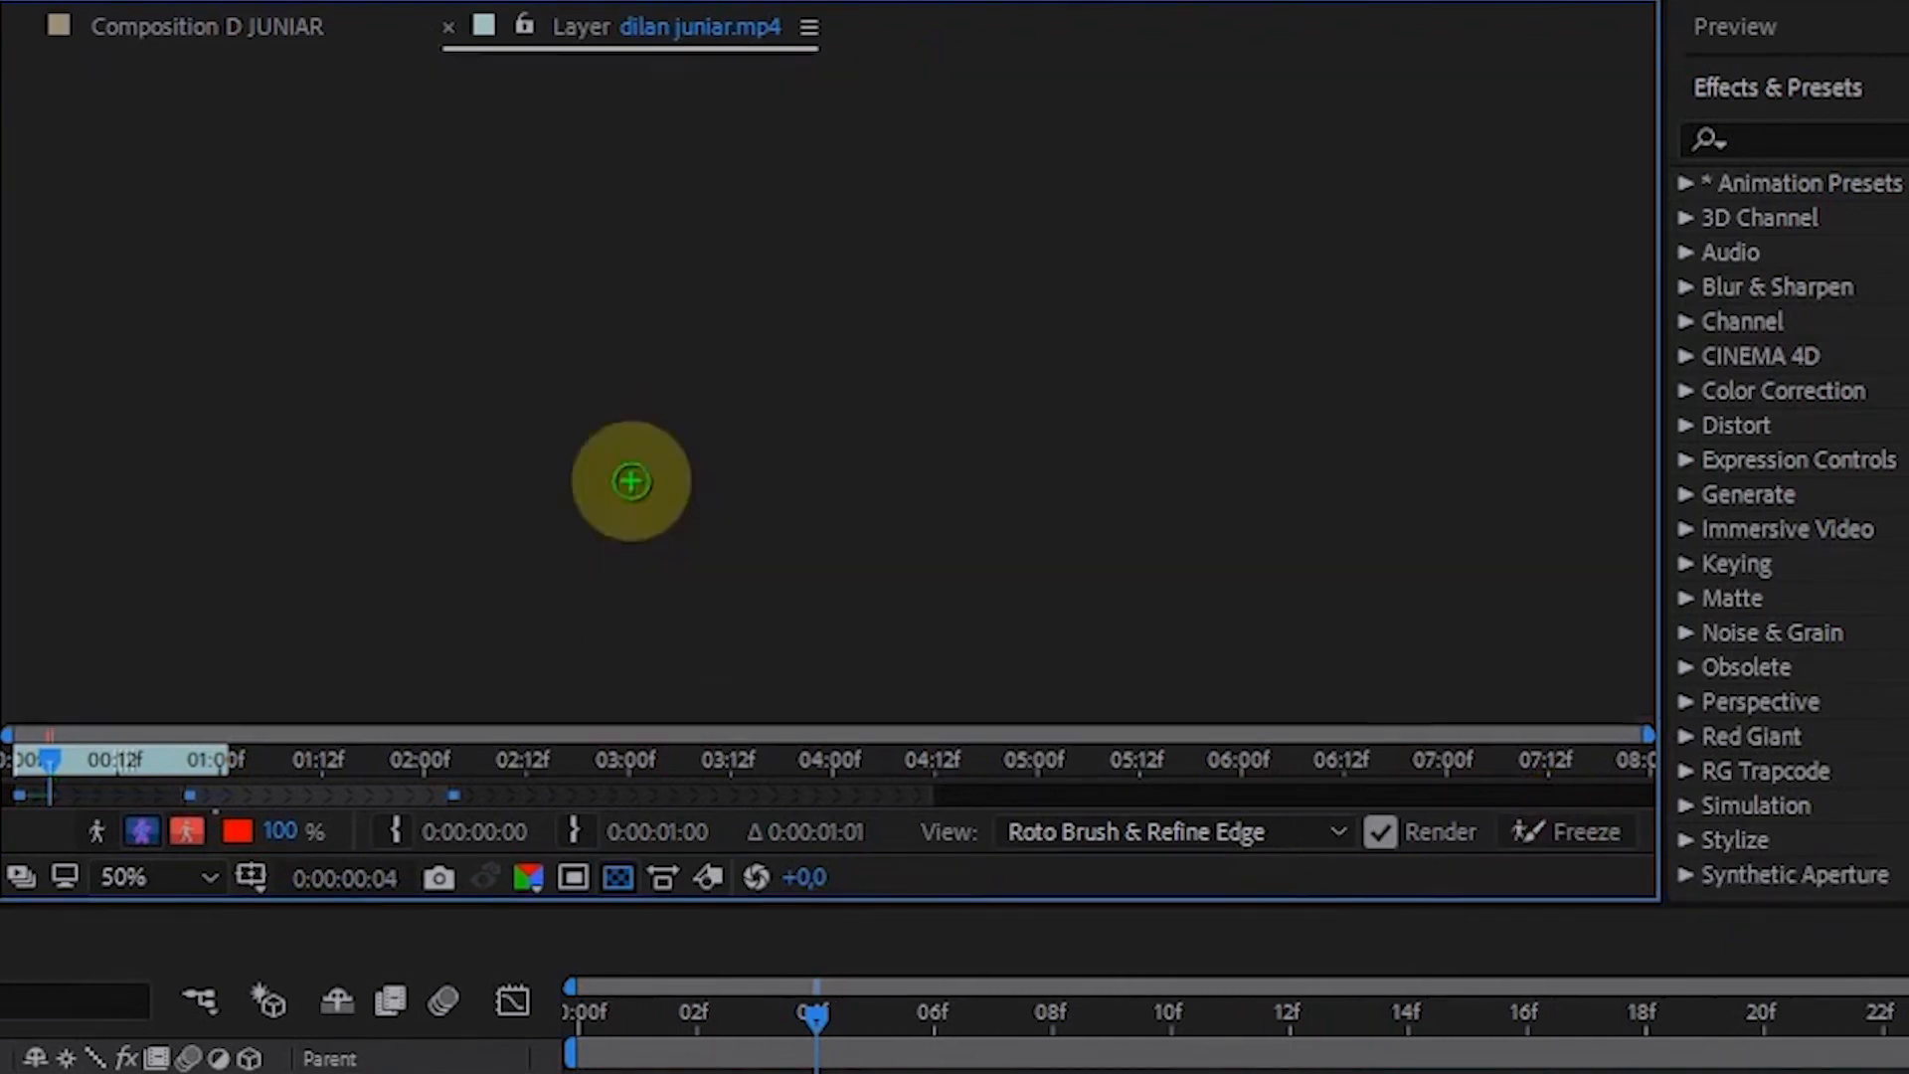
{"action": "left_click", "coordinate": [446, 17]}
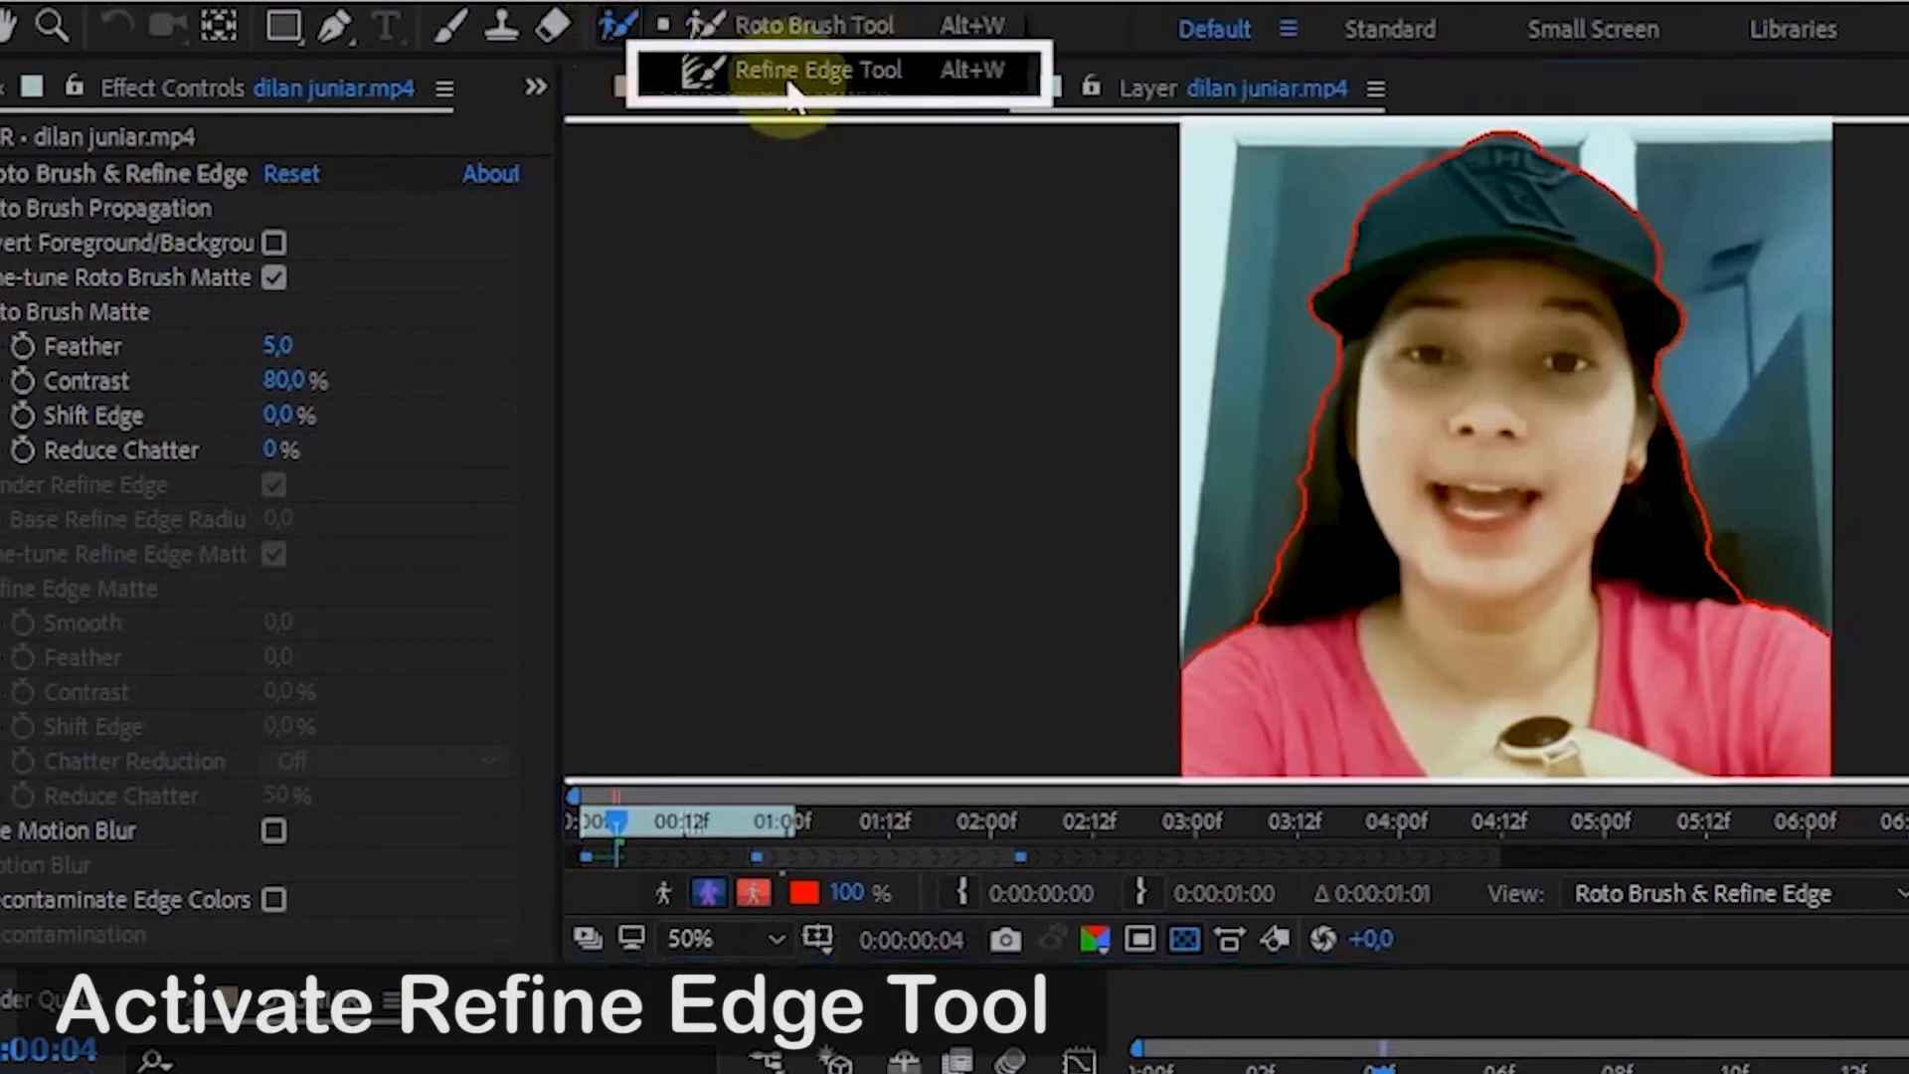
- Paint Refine Edge strokes along the woman's left hair edge, then turn off X-ray
{"action": "left_click", "coordinate": [818, 70]}
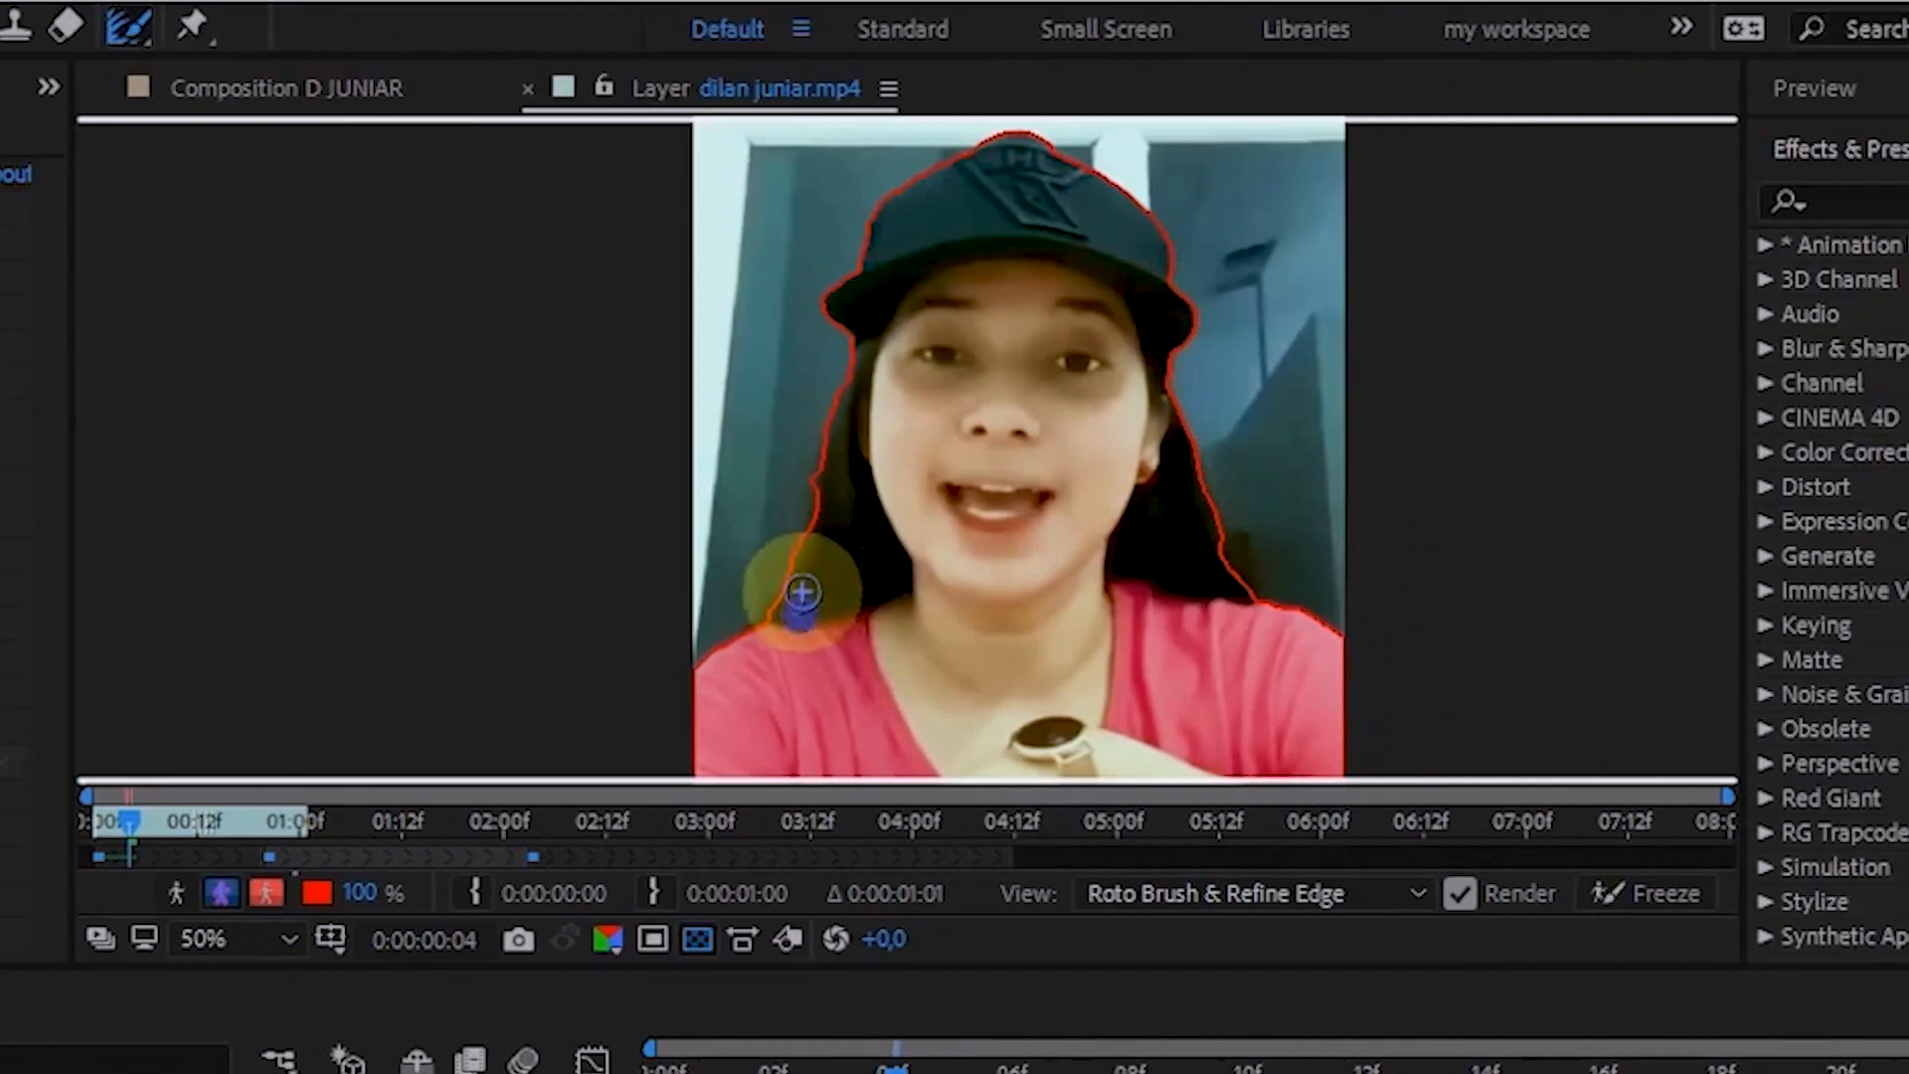
{"action": "left_click_drag", "start_coordinate": [804, 595], "coordinate": [848, 427]}
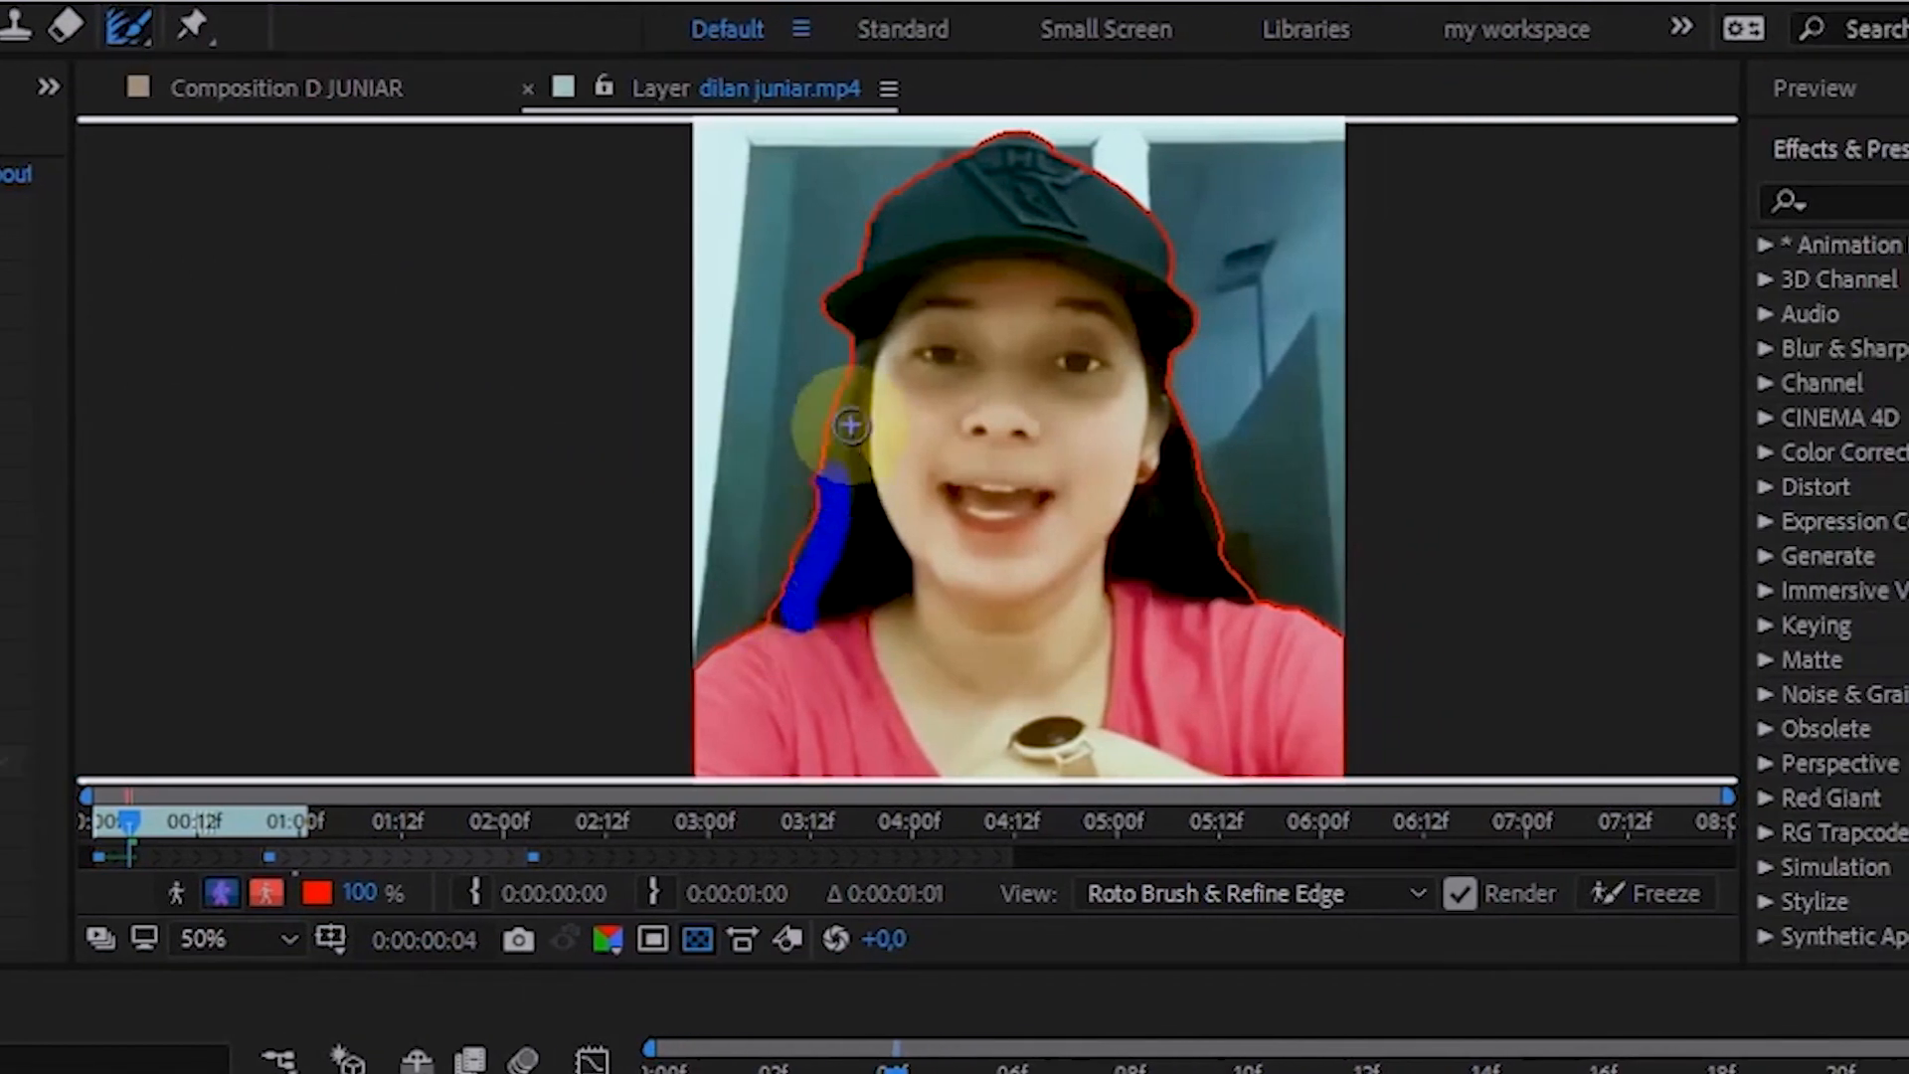
{"action": "left_click_drag", "start_coordinate": [848, 427], "coordinate": [752, 611]}
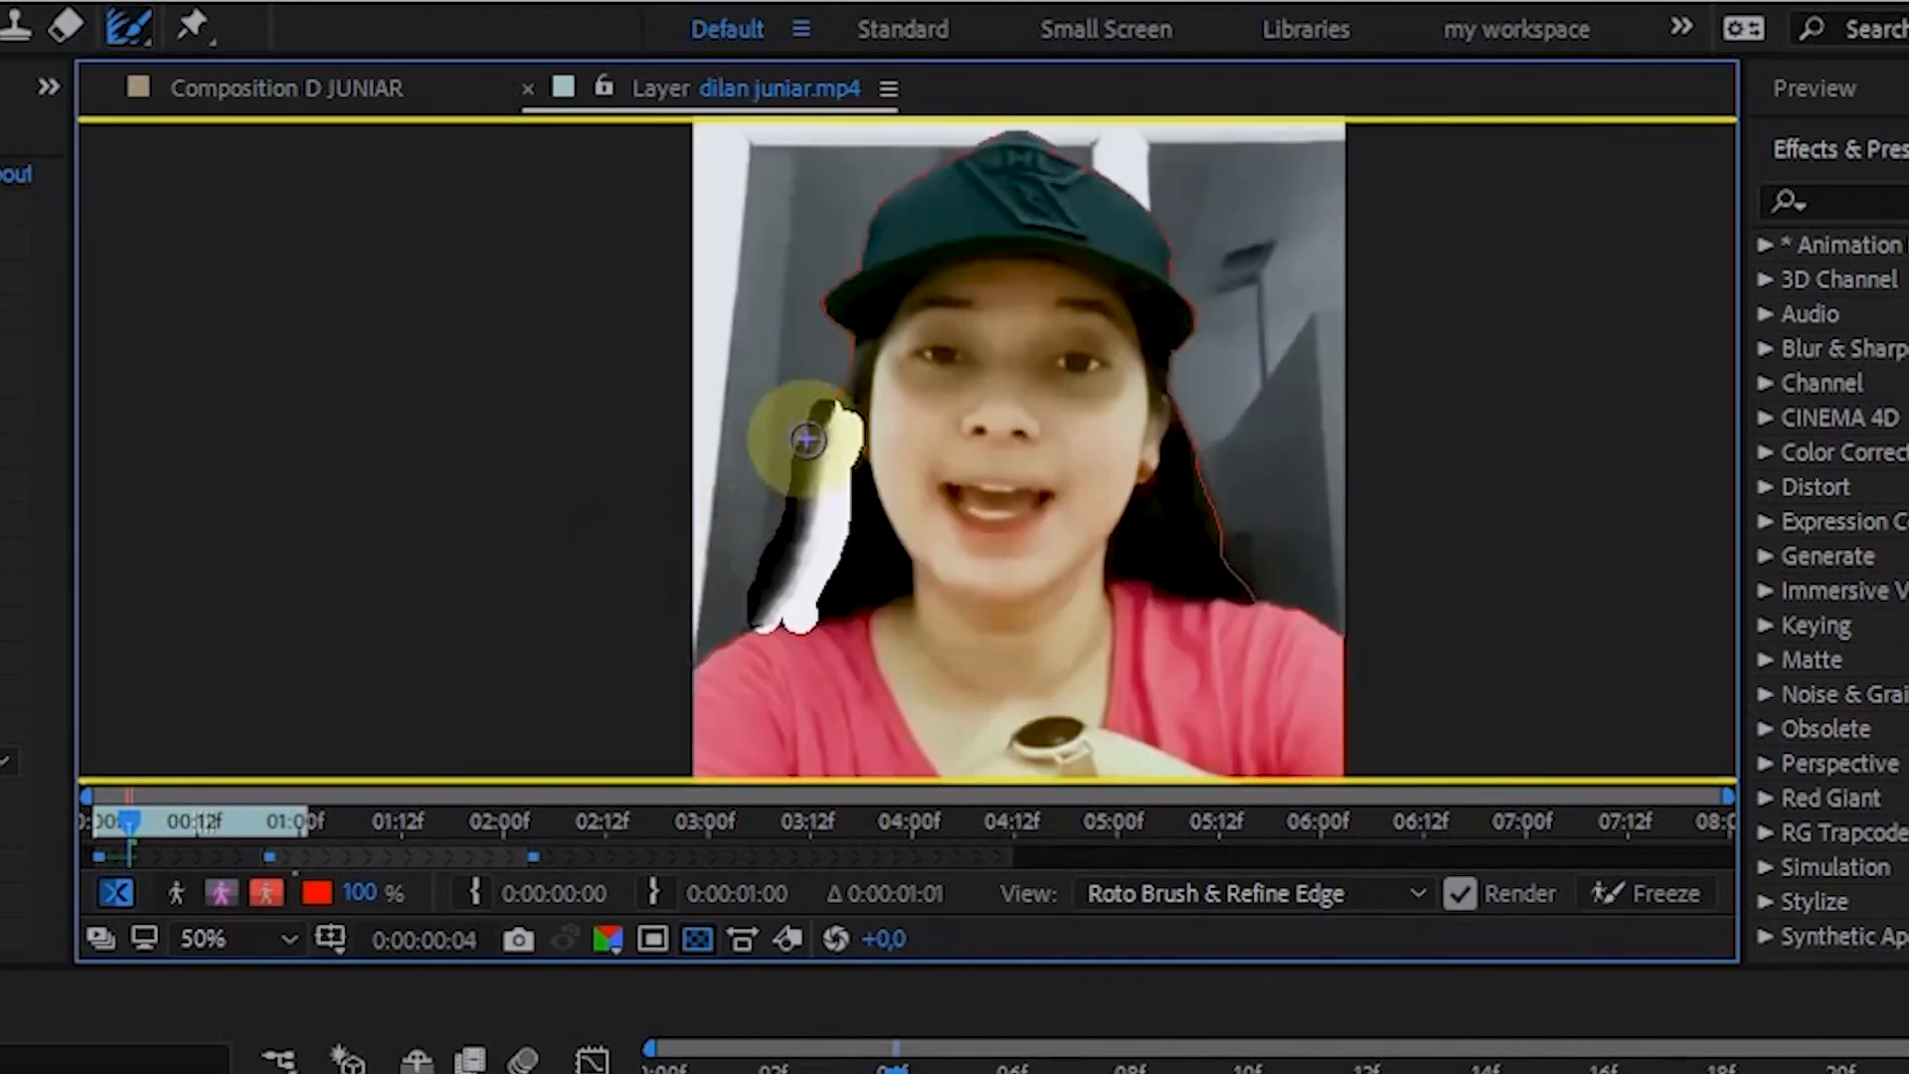
{"action": "left_click", "coordinate": [115, 893]}
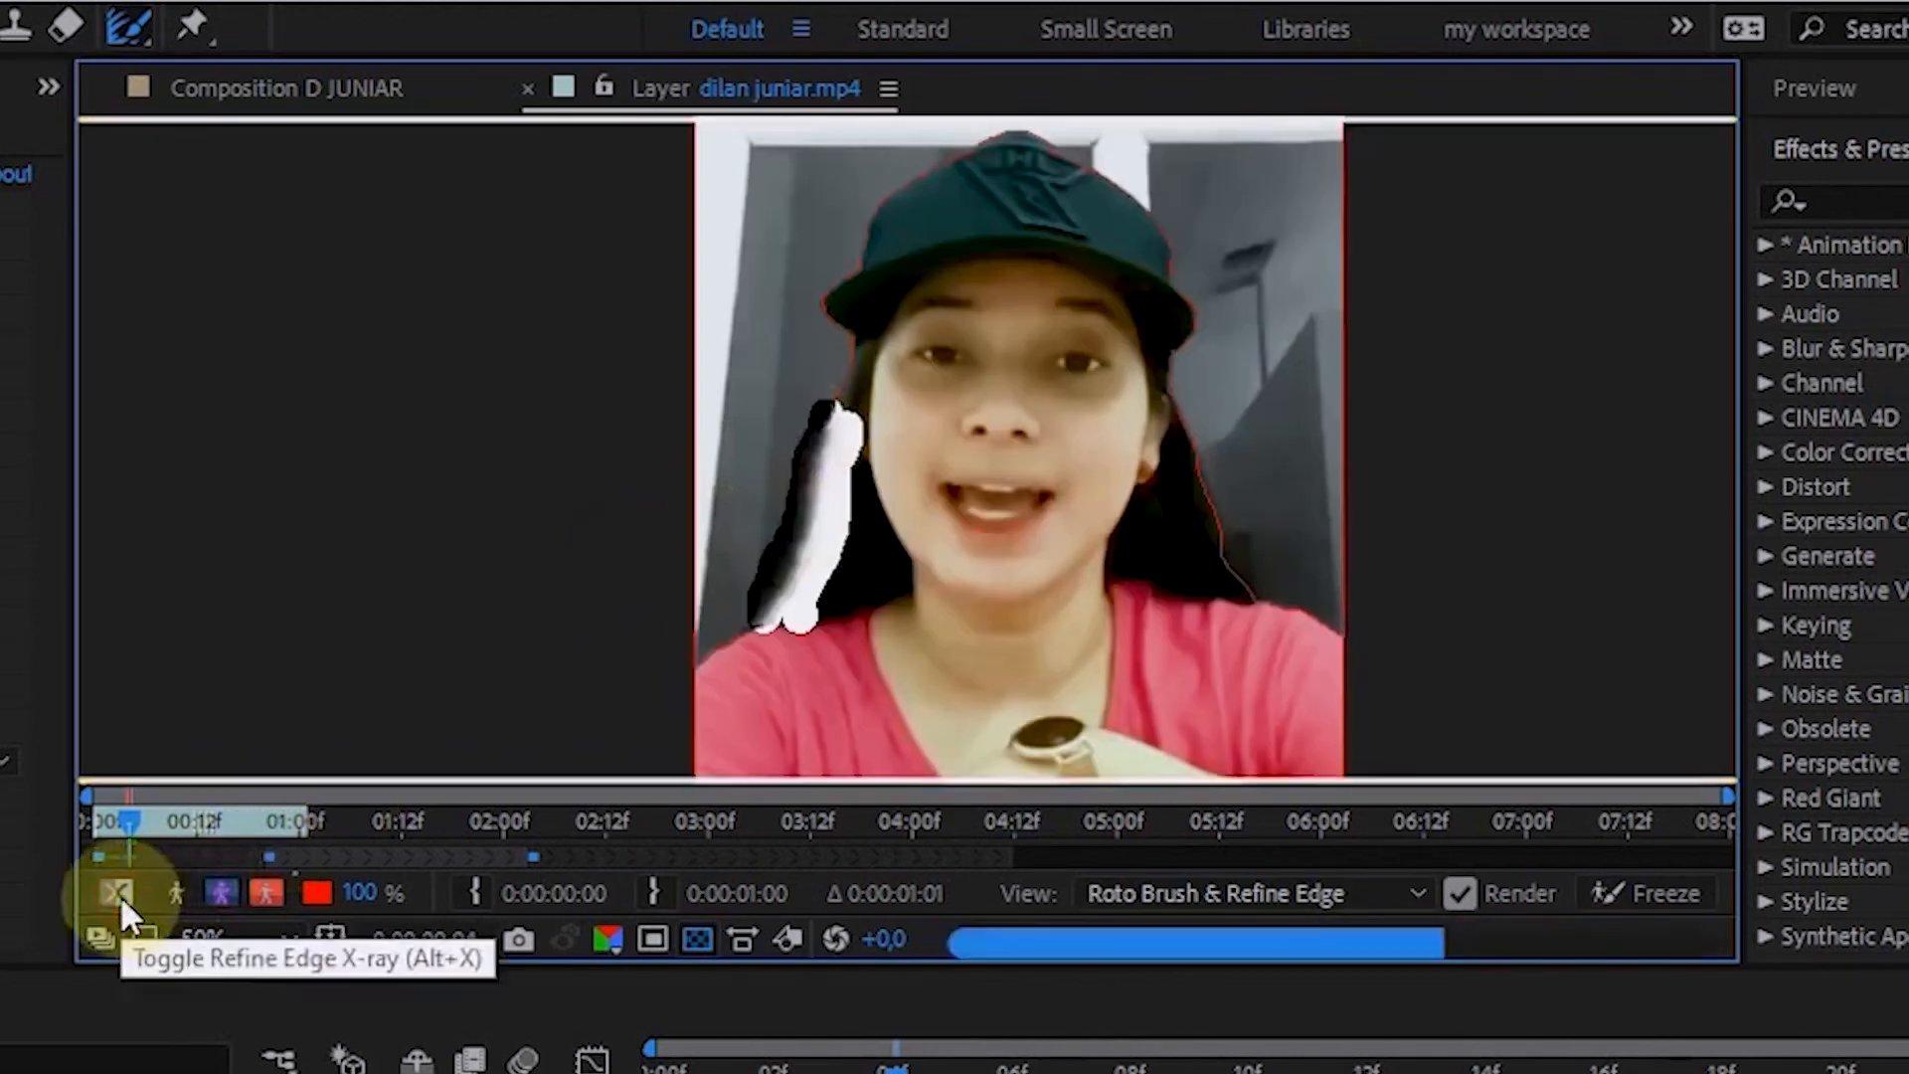